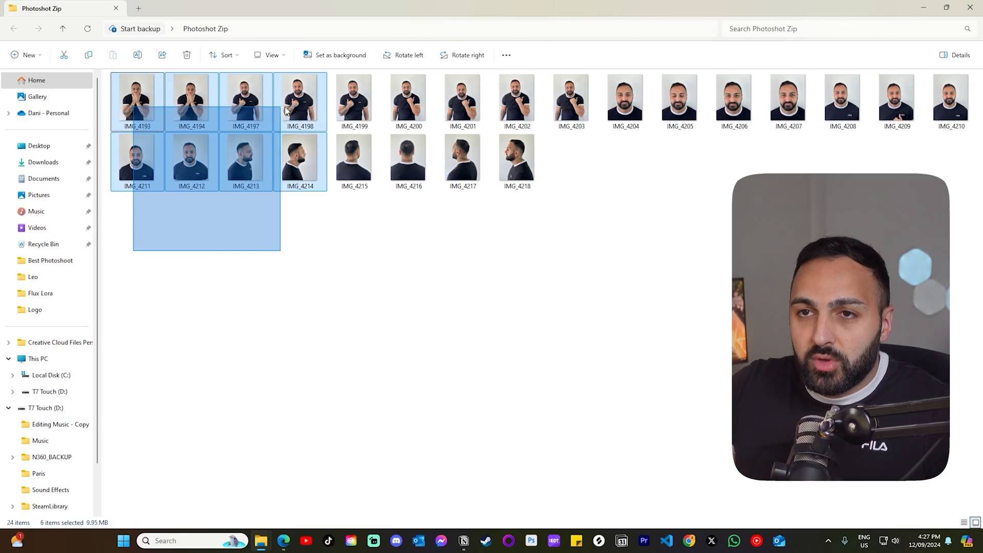
Search Replicate for 'ostri' to find the ostris/flux-dev-lora-trainer model
{"action": "key", "text": "ctrl+a"}
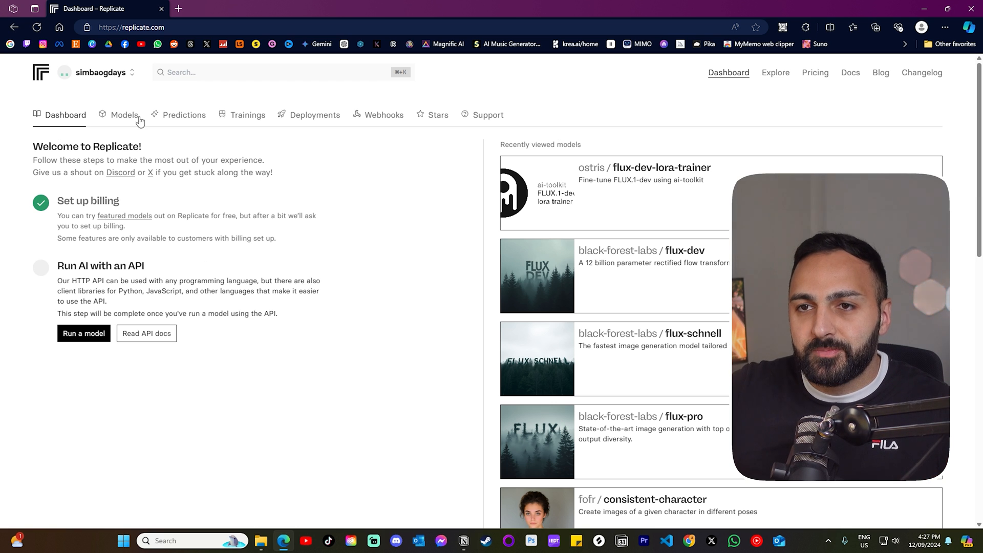
{"action": "mouse_move", "coordinate": [186, 274]}
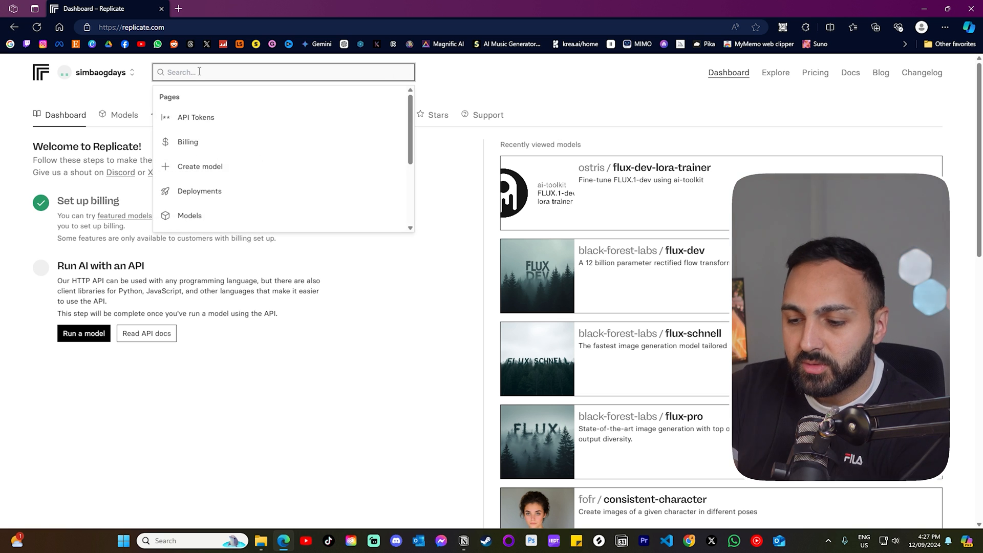
{"action": "type", "text": "ostri"}
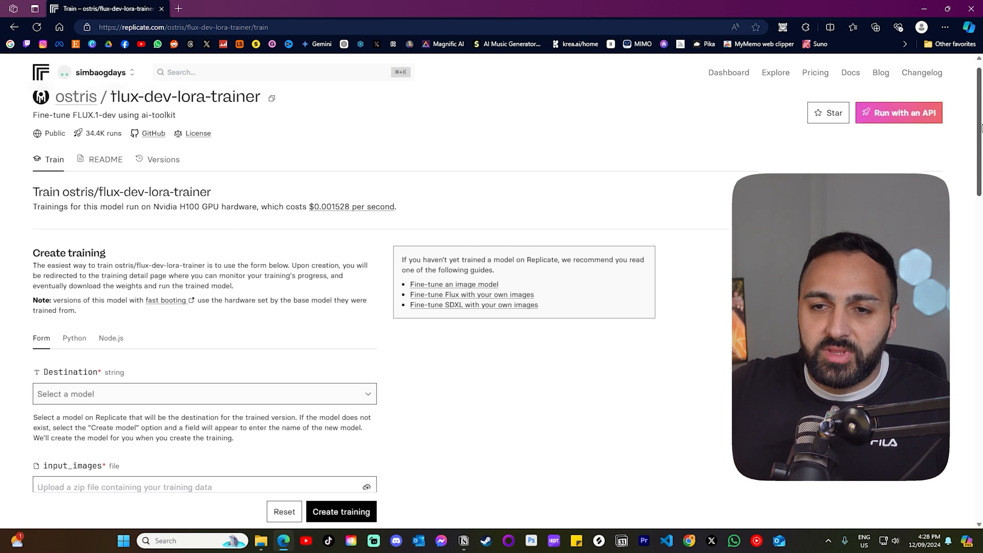
Set the training destination to Create new model
{"action": "scroll", "scroll_direction": "down", "scroll_amount": 3}
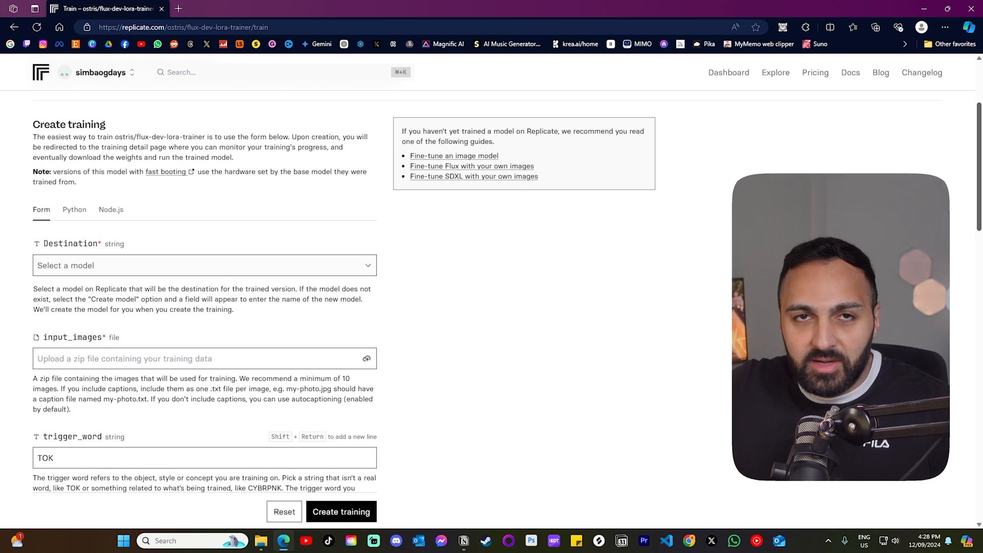
{"action": "scroll", "scroll_direction": "up", "scroll_amount": 3}
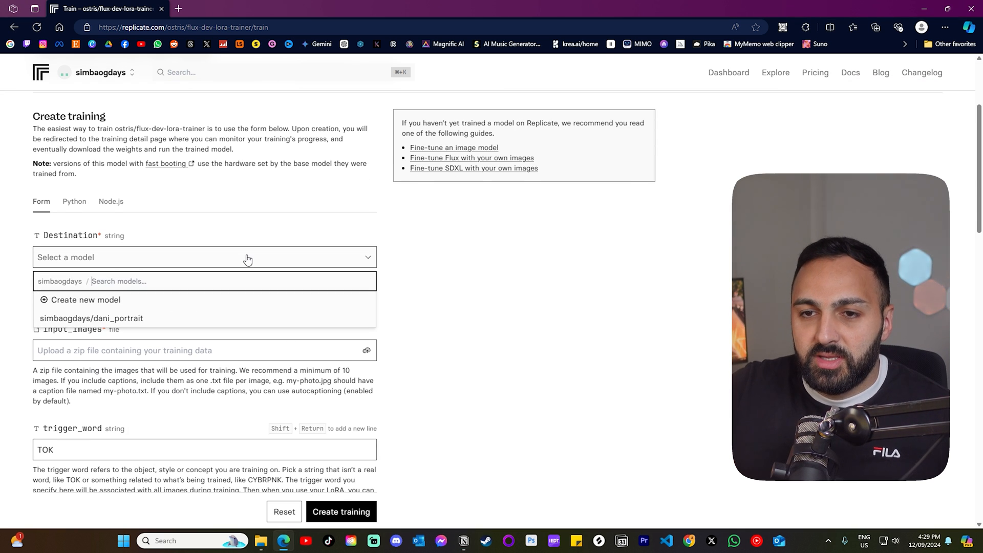
{"action": "mouse_move", "coordinate": [98, 303]}
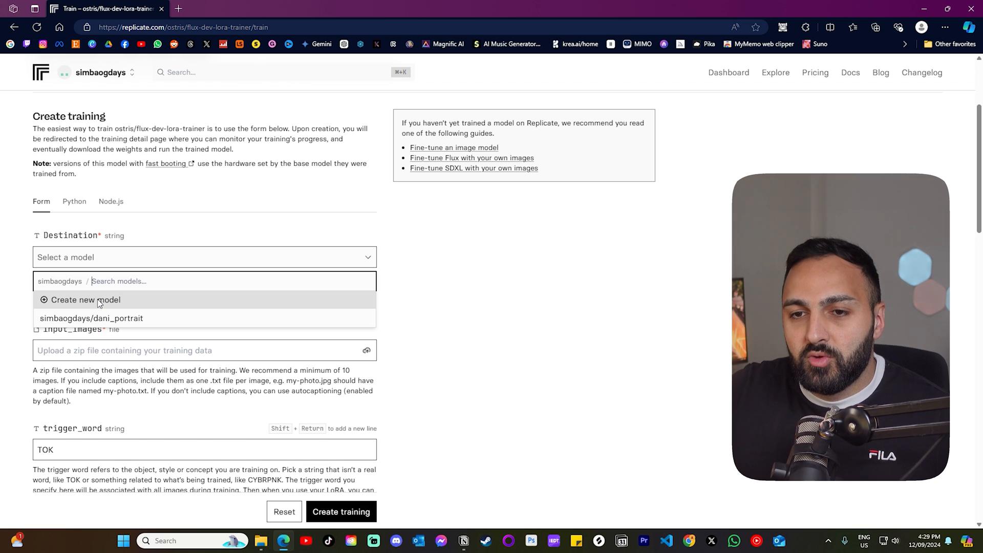
{"action": "left_click", "coordinate": [86, 300]}
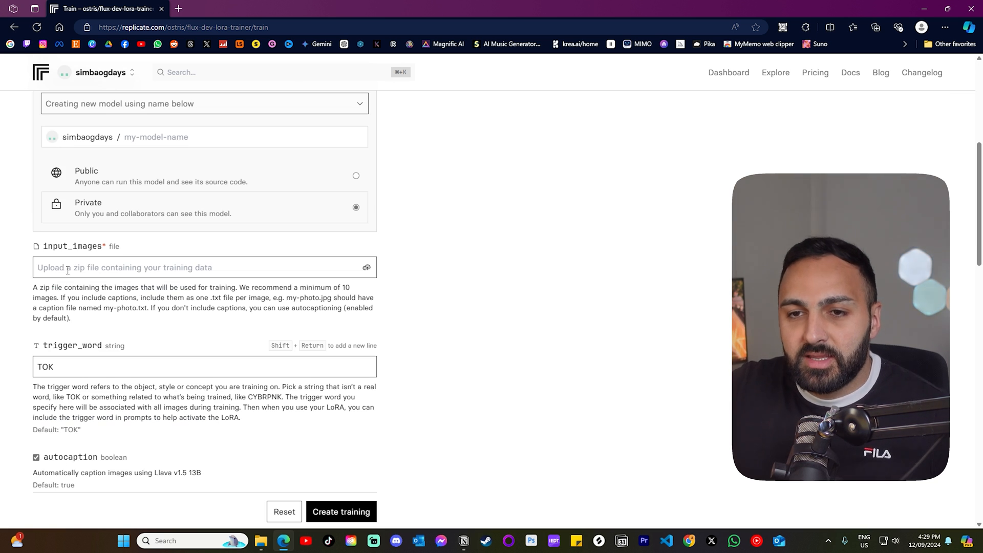
Attach the Photoshot Zip archive as the input_images training file
{"action": "left_click", "coordinate": [189, 267]}
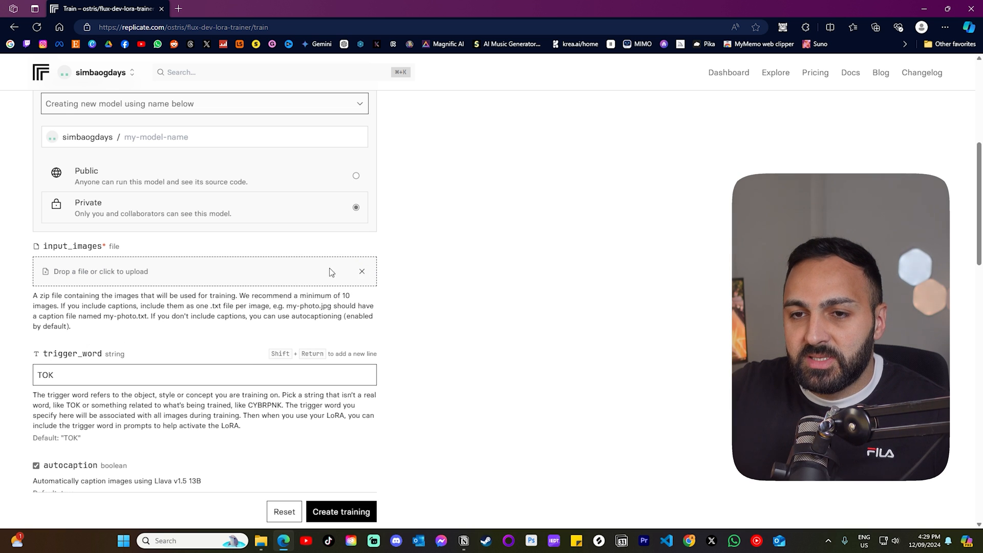
{"action": "left_click", "coordinate": [100, 270]}
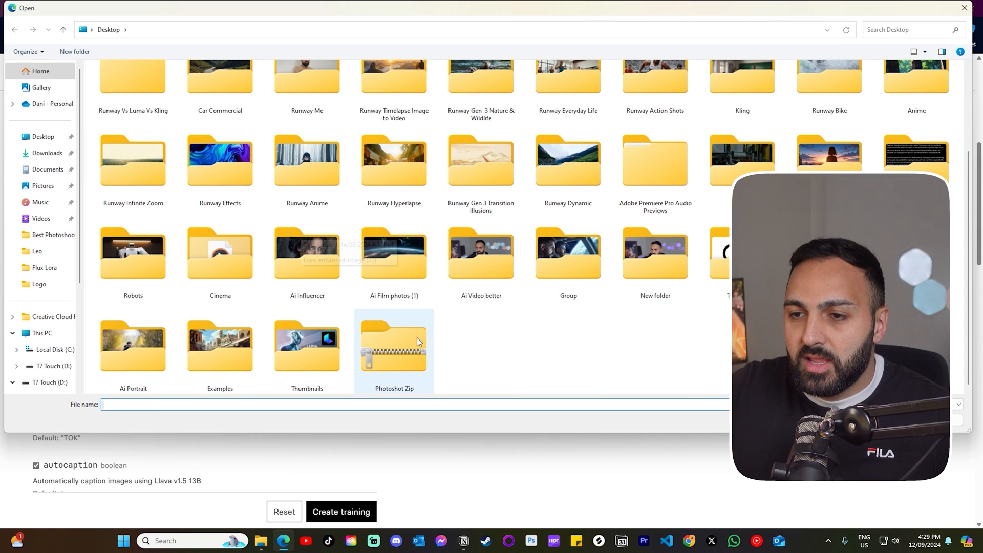
{"action": "double_click", "coordinate": [393, 343]}
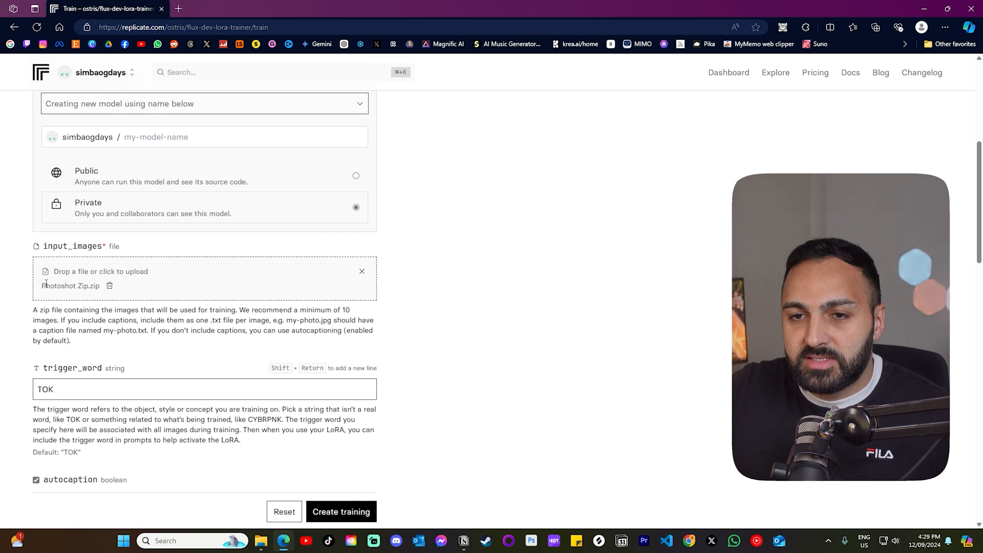
{"action": "scroll", "scroll_direction": "down", "scroll_amount": 3}
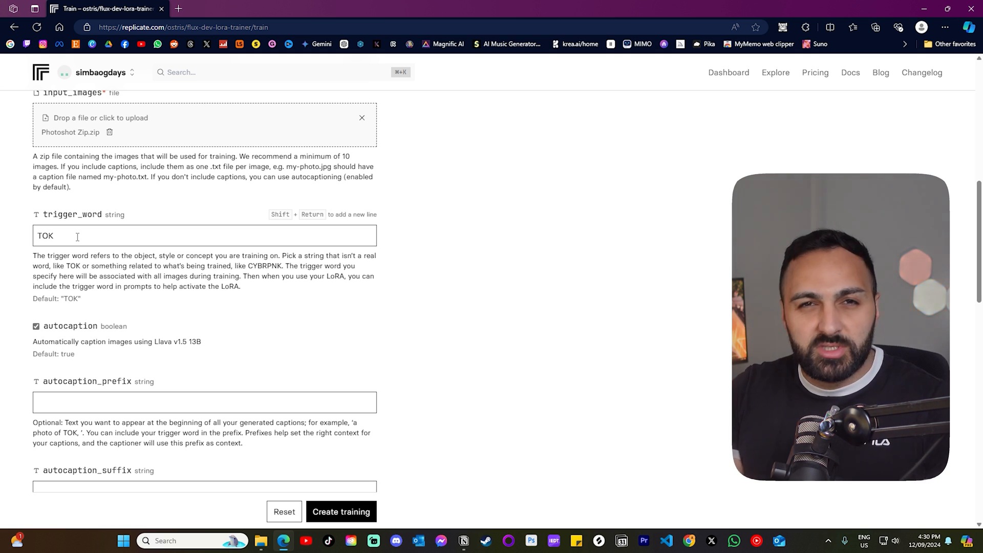
{"action": "scroll", "scroll_direction": "down", "scroll_amount": 3}
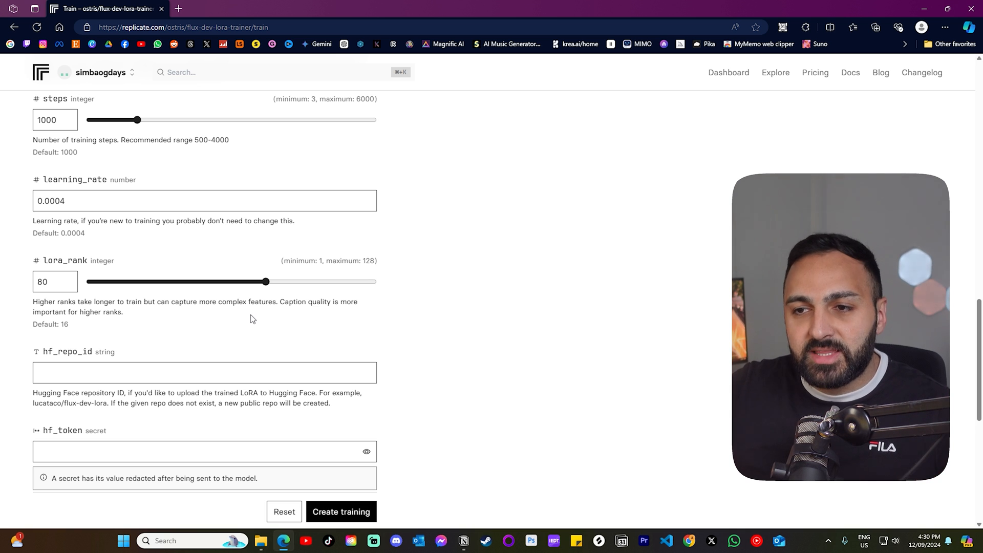
{"action": "scroll", "scroll_direction": "down", "scroll_amount": 3}
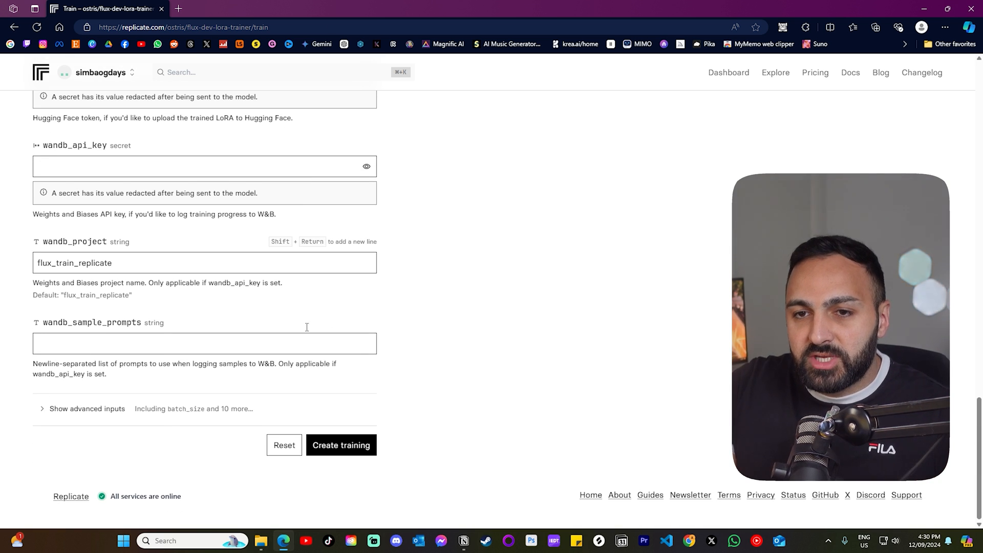
{"action": "mouse_move", "coordinate": [341, 445]}
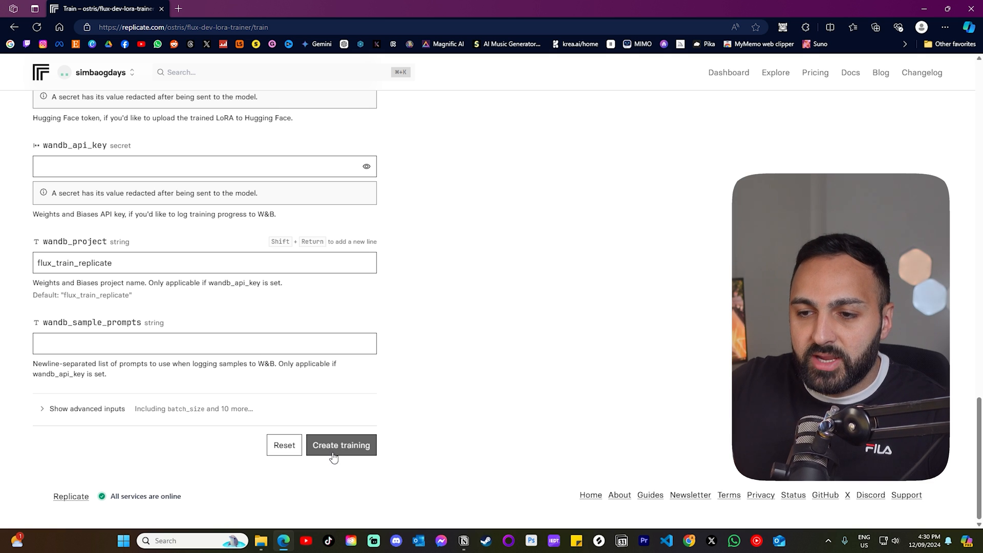
{"action": "scroll", "scroll_direction": "up", "scroll_amount": 3}
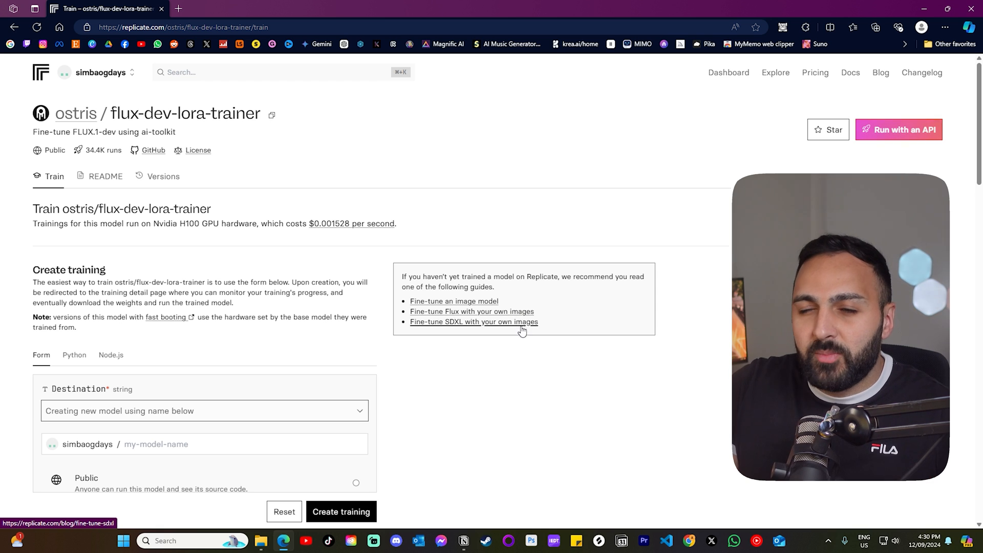
{"action": "mouse_move", "coordinate": [404, 306]}
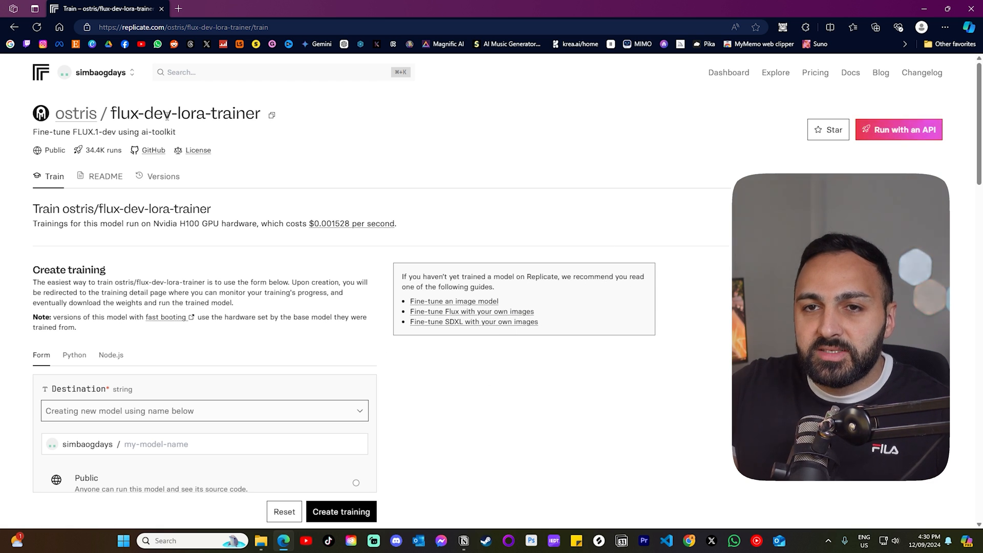
From the dashboard's Recent trainings, open the succeeded dani_portrait training's details
{"action": "left_click", "coordinate": [728, 71]}
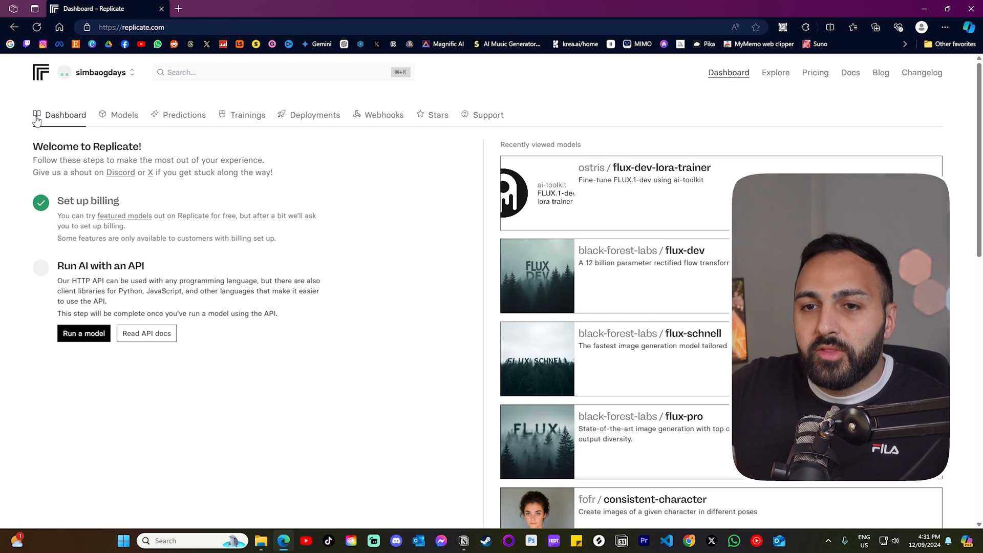
{"action": "scroll", "scroll_direction": "down", "scroll_amount": 3}
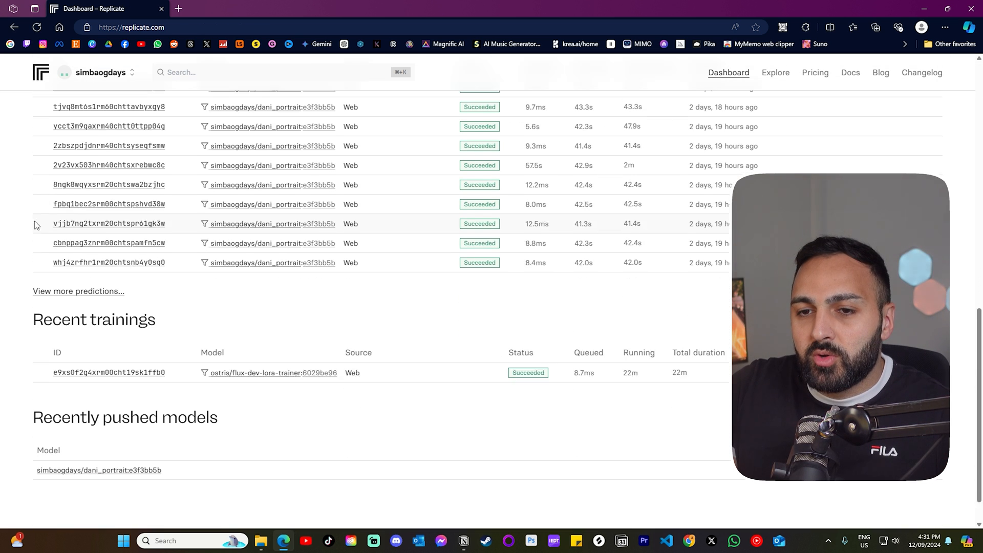
{"action": "scroll", "scroll_direction": "down", "scroll_amount": 3}
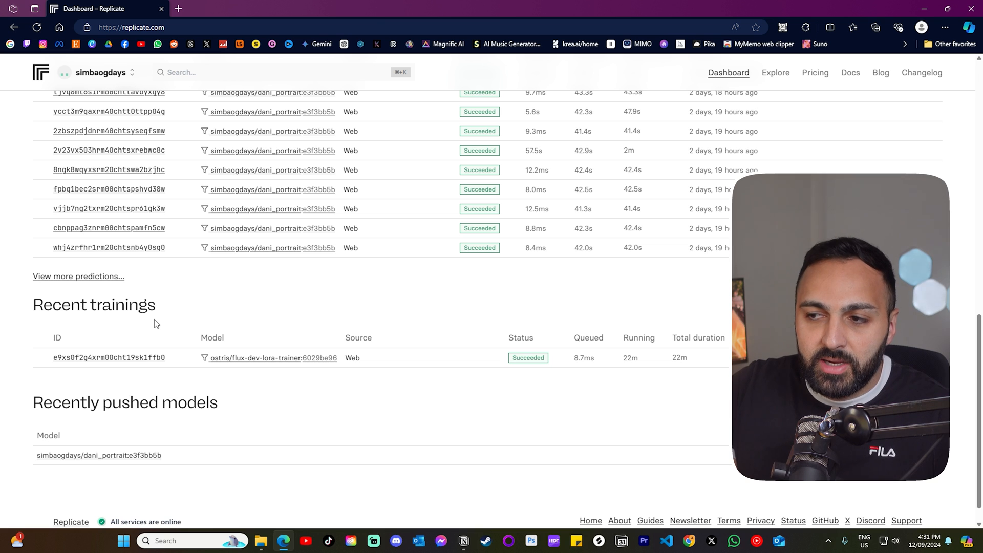
{"action": "mouse_move", "coordinate": [81, 359]}
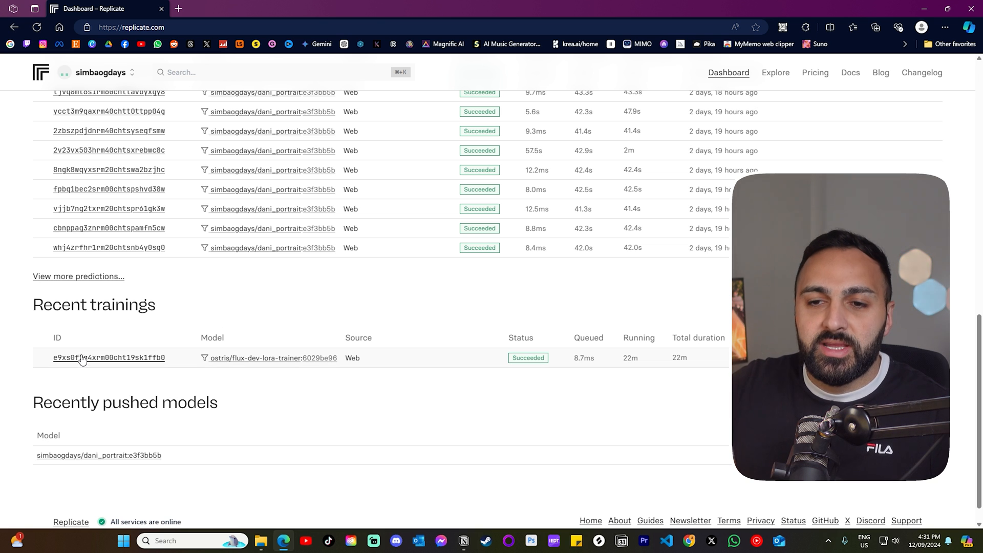
{"action": "left_click", "coordinate": [109, 357]}
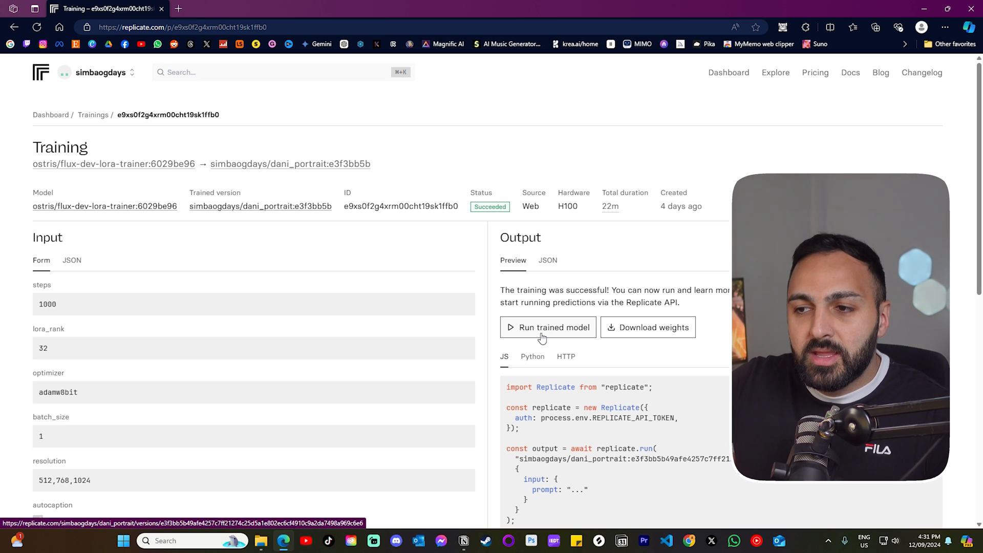
Set the dani_portrait run's aspect_ratio to 16:9
{"action": "left_click", "coordinate": [547, 326]}
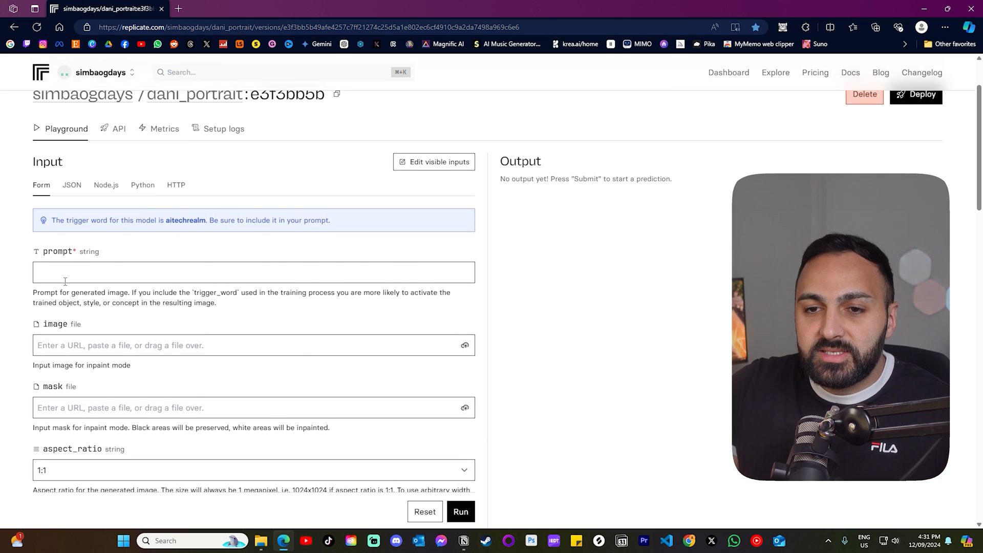
{"action": "scroll", "scroll_direction": "up", "scroll_amount": 3}
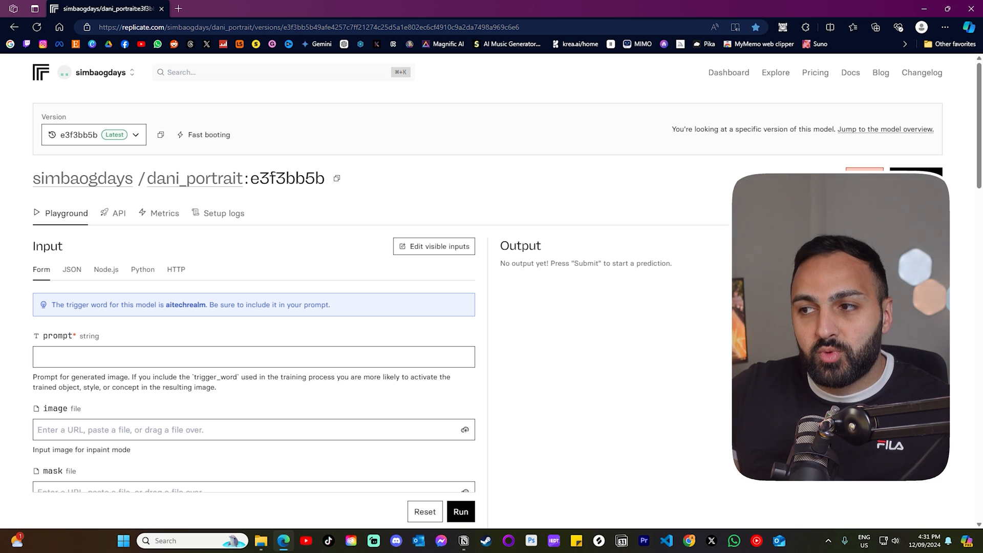
{"action": "scroll", "scroll_direction": "down", "scroll_amount": 3}
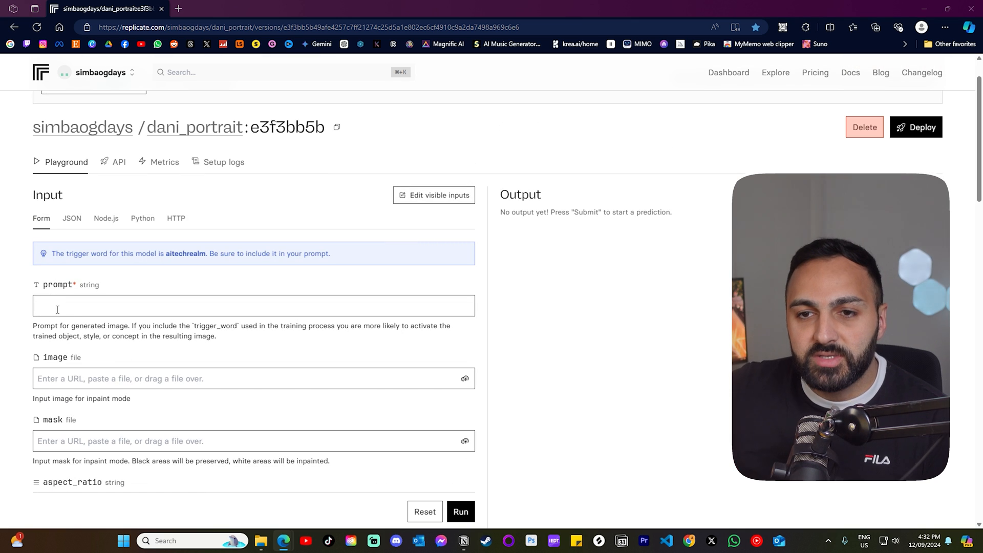
{"action": "scroll", "scroll_direction": "down", "scroll_amount": 3}
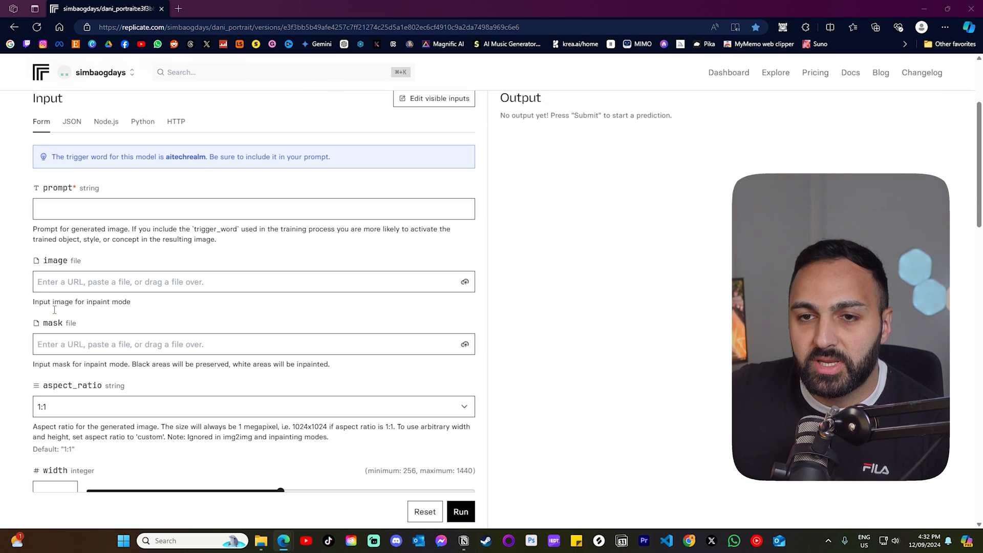
{"action": "scroll", "scroll_direction": "down", "scroll_amount": 3}
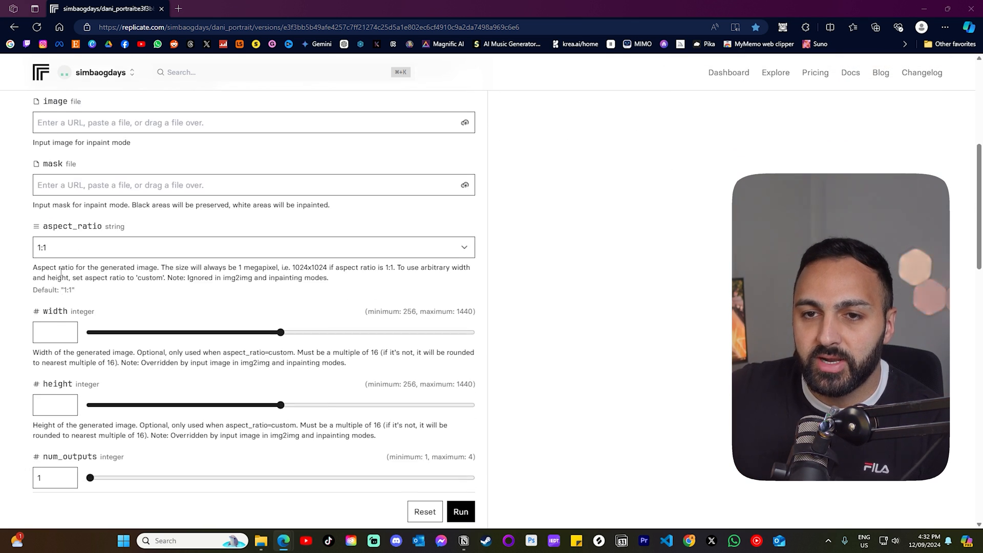
{"action": "left_click", "coordinate": [254, 247]}
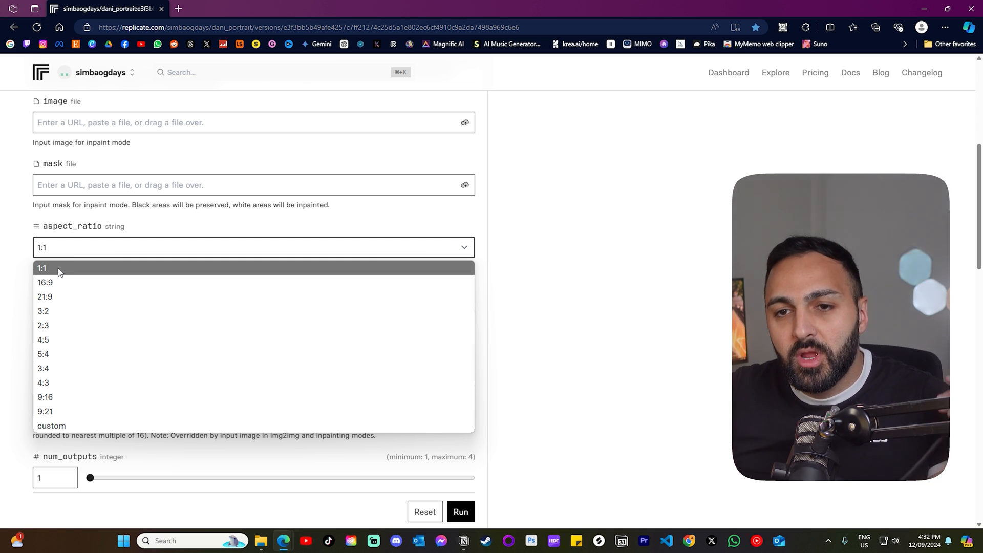
{"action": "mouse_move", "coordinate": [60, 282]}
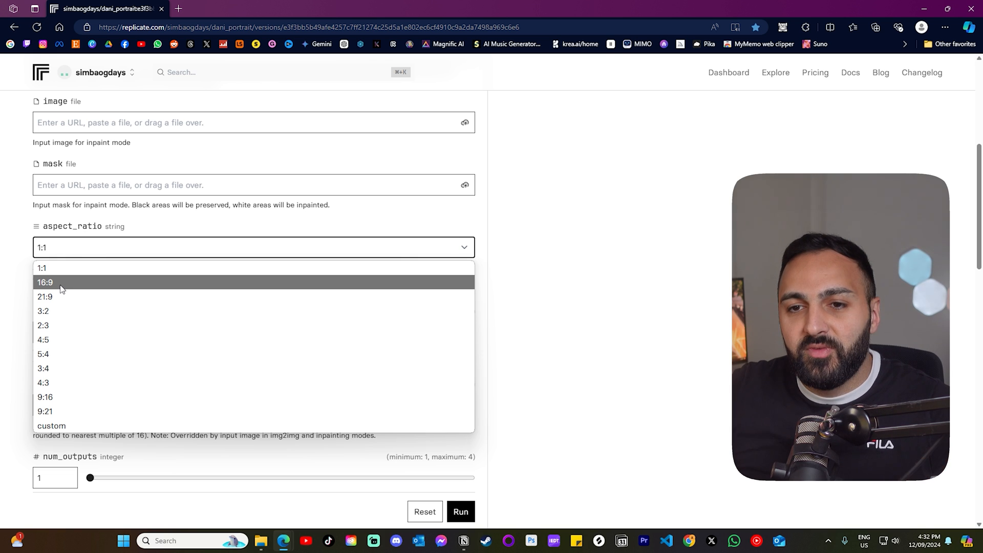
{"action": "left_click", "coordinate": [44, 282]}
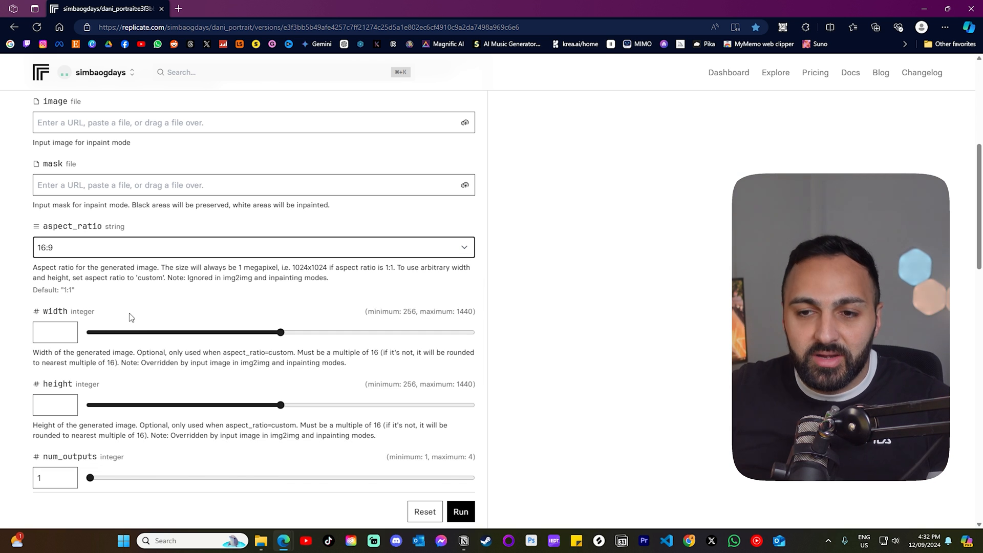
{"action": "mouse_move", "coordinate": [150, 262]}
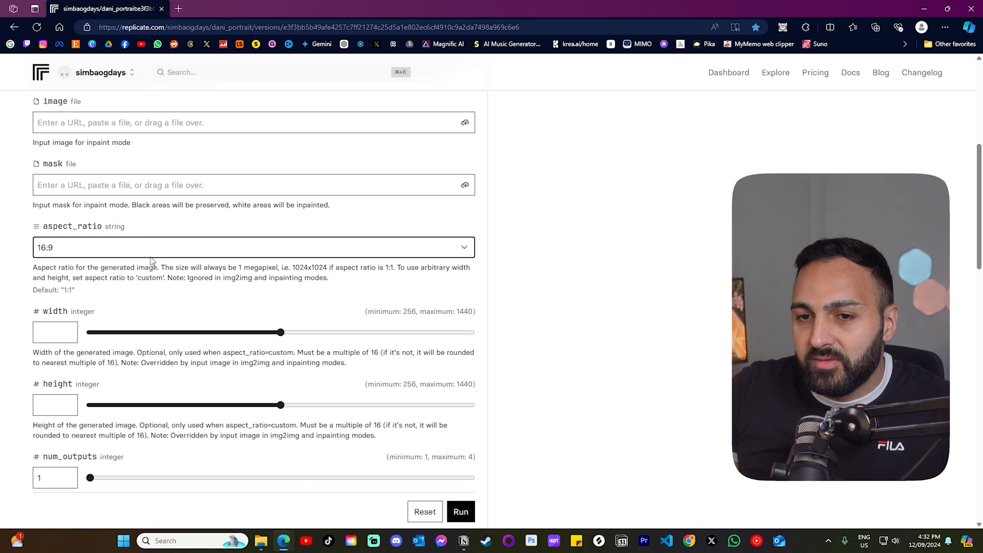
Set num_outputs to 4 and view the output_format choices
{"action": "scroll", "scroll_direction": "down", "scroll_amount": 3}
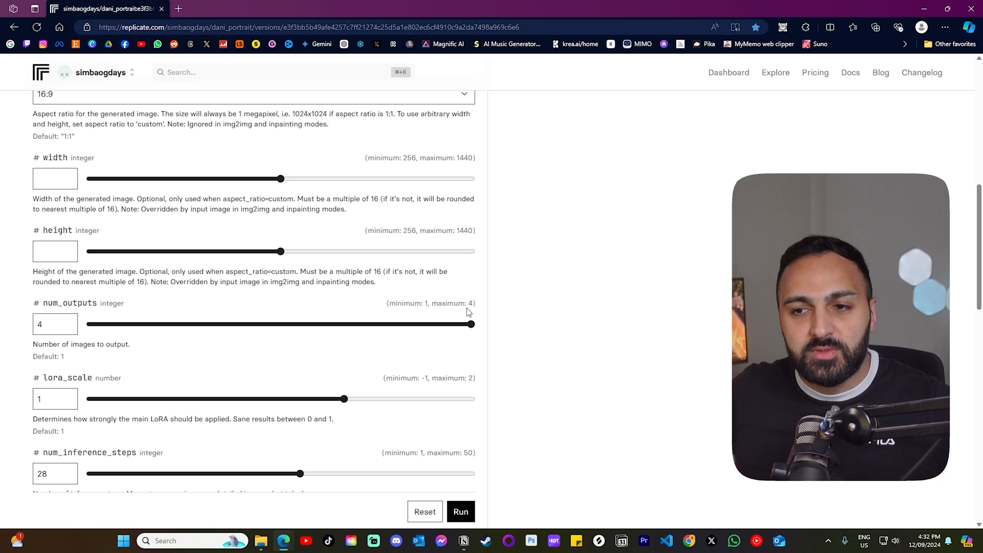
{"action": "mouse_move", "coordinate": [274, 383]}
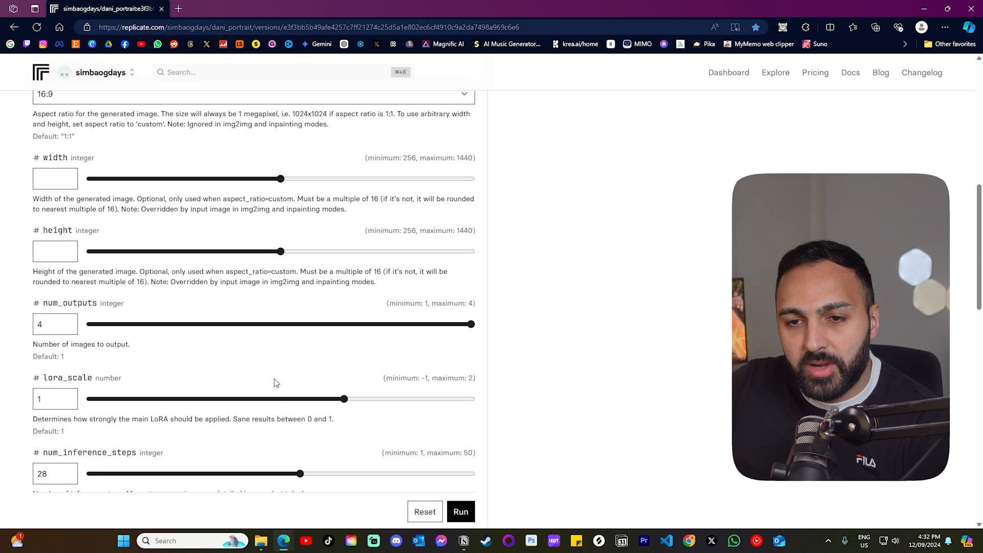
{"action": "scroll", "scroll_direction": "down", "scroll_amount": 3}
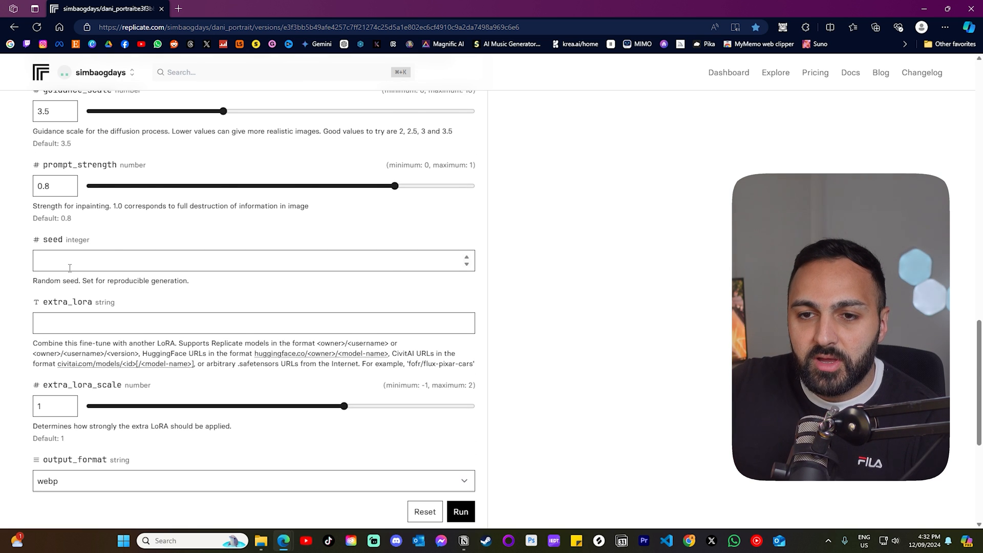
{"action": "scroll", "scroll_direction": "down", "scroll_amount": 3}
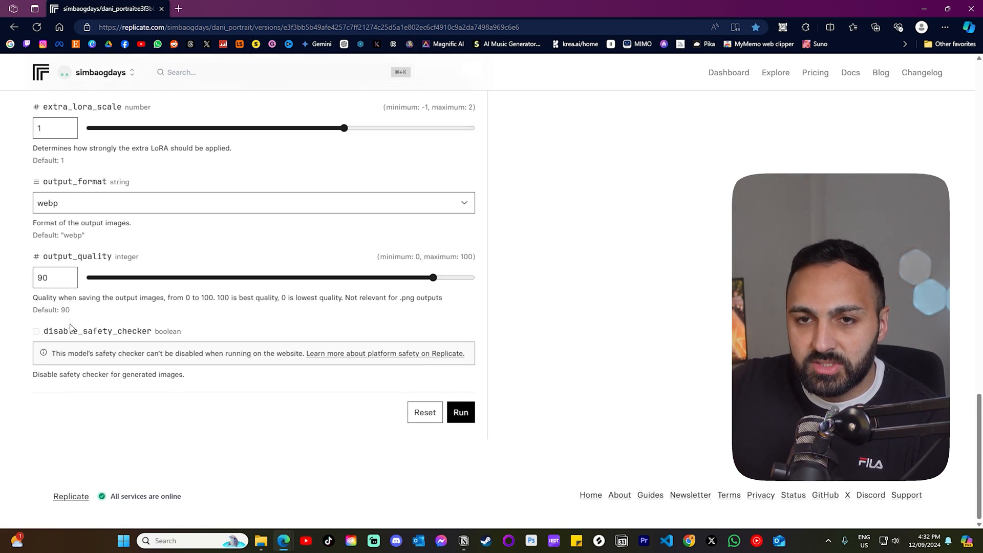
{"action": "scroll", "scroll_direction": "up", "scroll_amount": 3}
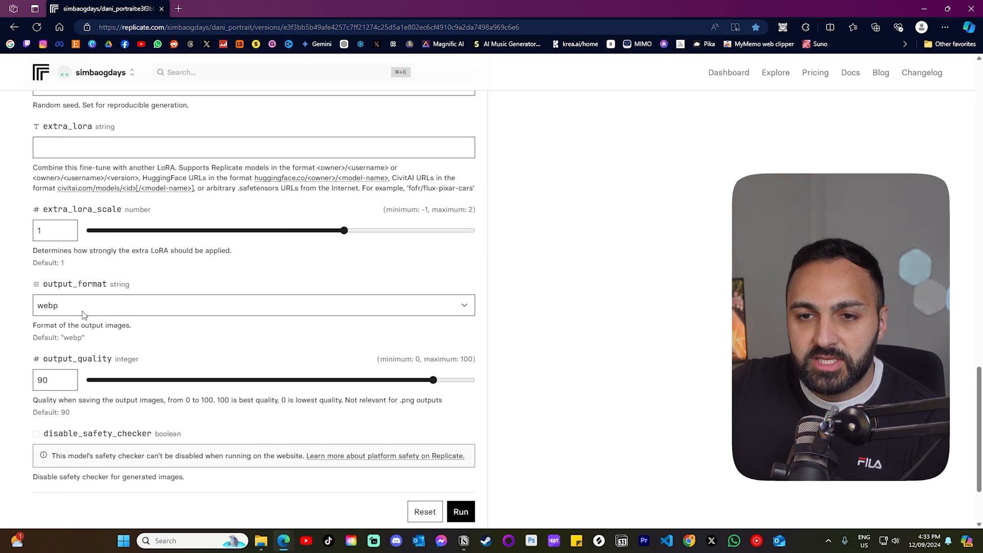
{"action": "left_click", "coordinate": [253, 305]}
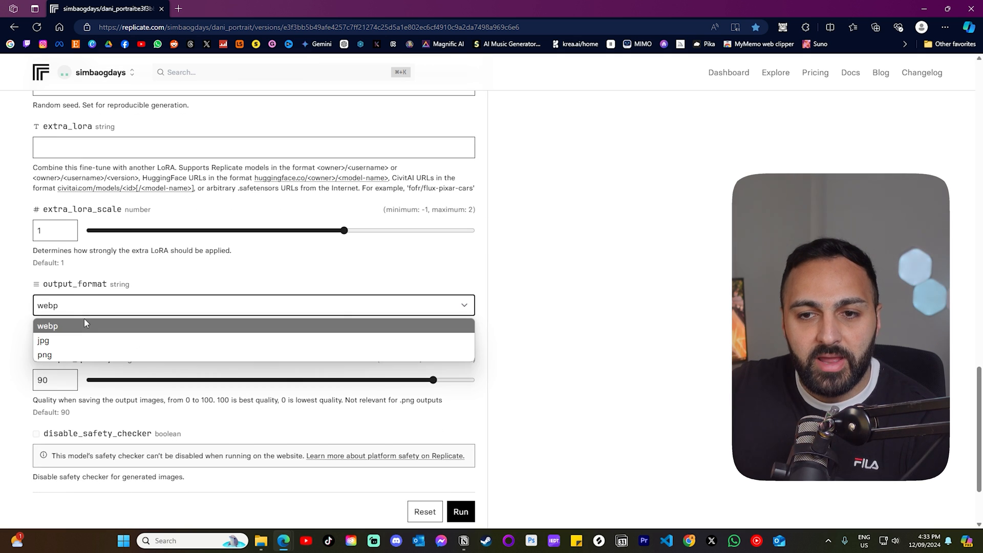
{"action": "mouse_move", "coordinate": [79, 356]}
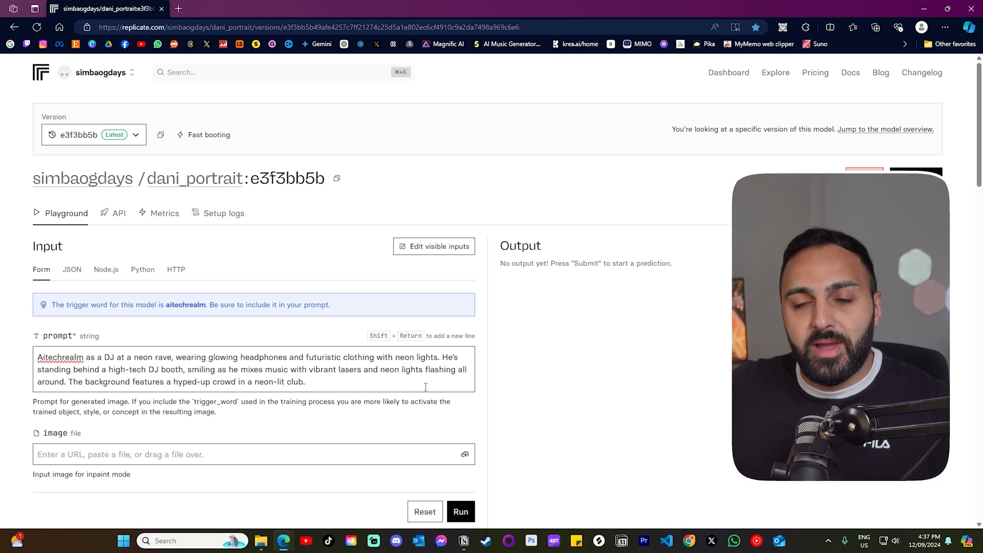
{"action": "mouse_move", "coordinate": [466, 398]}
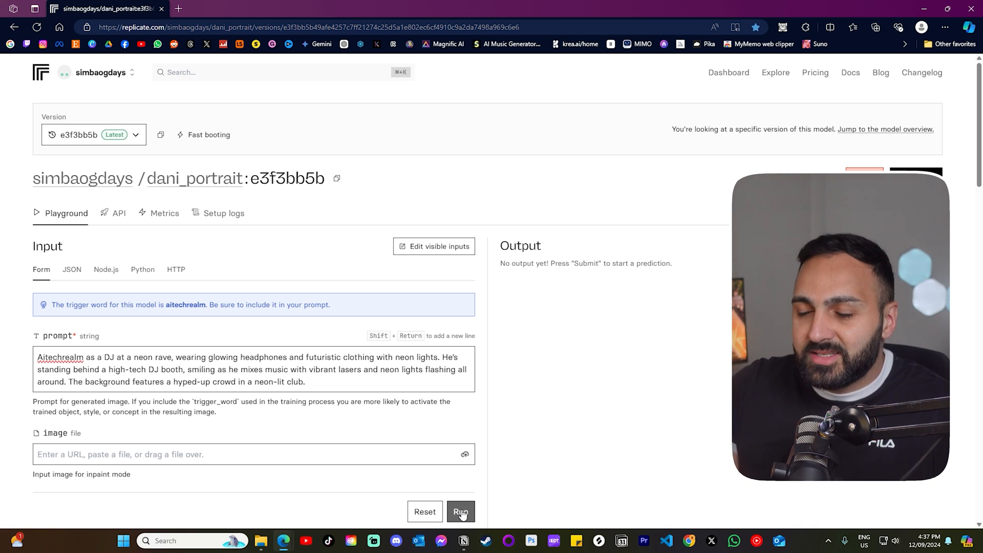
Run the neon-rave DJ prediction and follow its progress log until it finishes
{"action": "left_click", "coordinate": [461, 511]}
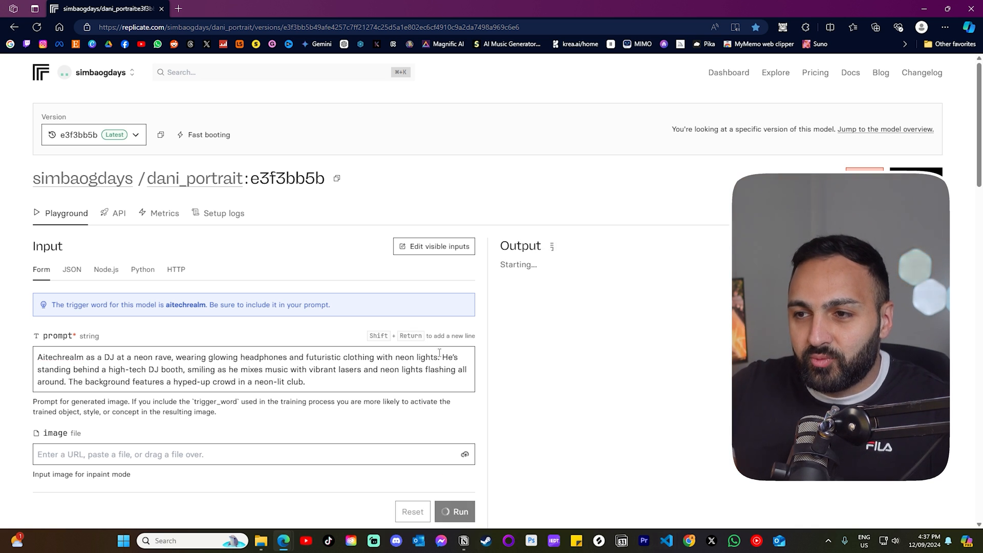
{"action": "left_click", "coordinate": [454, 511]}
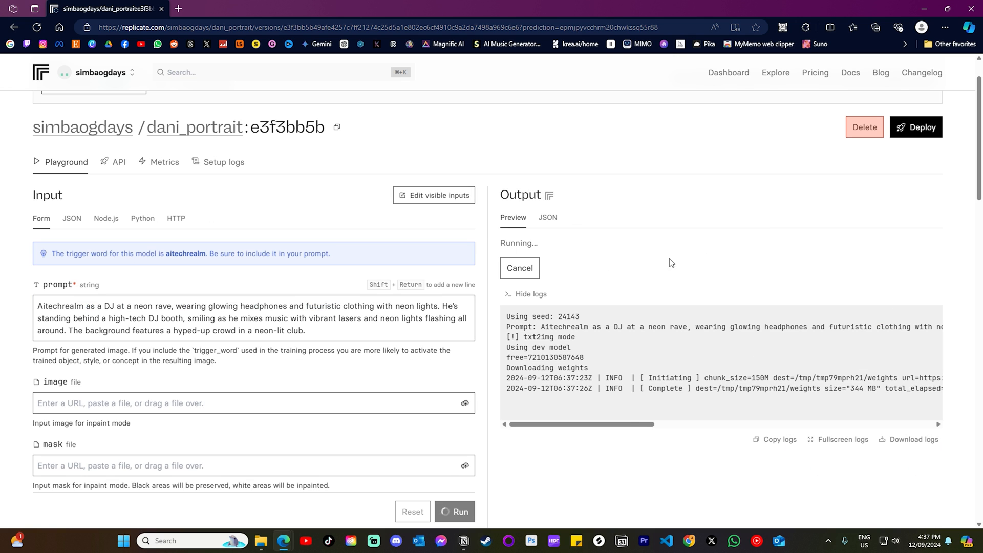
{"action": "mouse_move", "coordinate": [830, 376]}
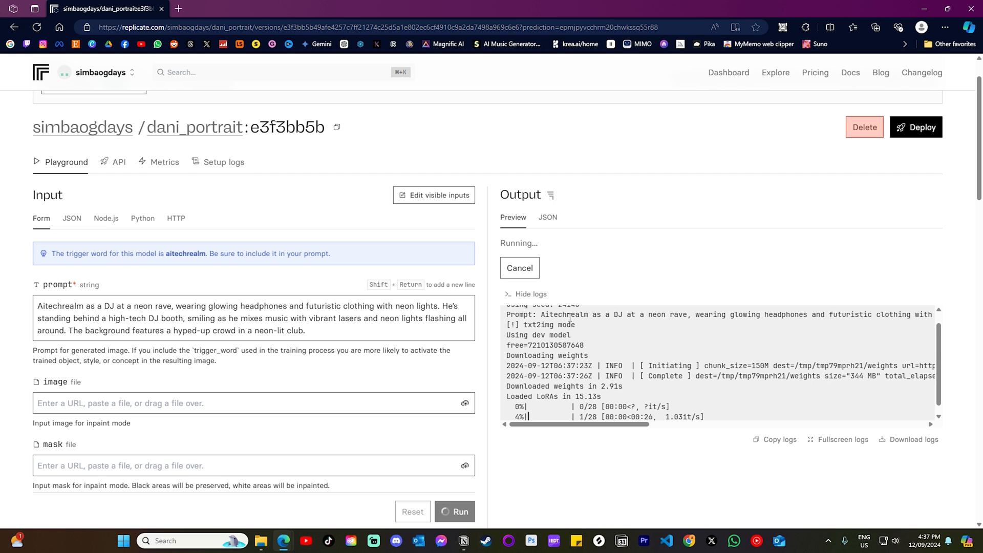
{"action": "scroll", "scroll_direction": "down", "scroll_amount": 3}
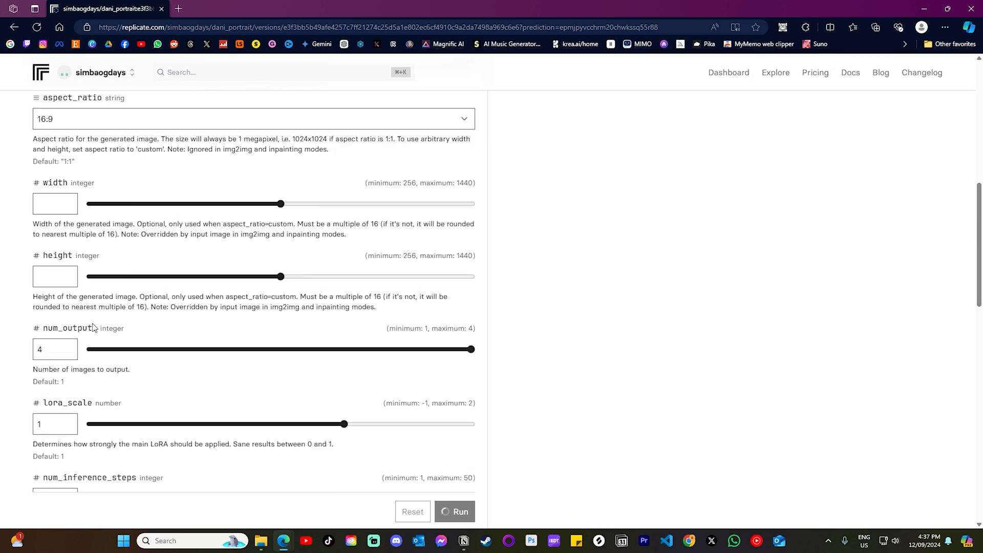
{"action": "scroll", "scroll_direction": "down", "scroll_amount": 3}
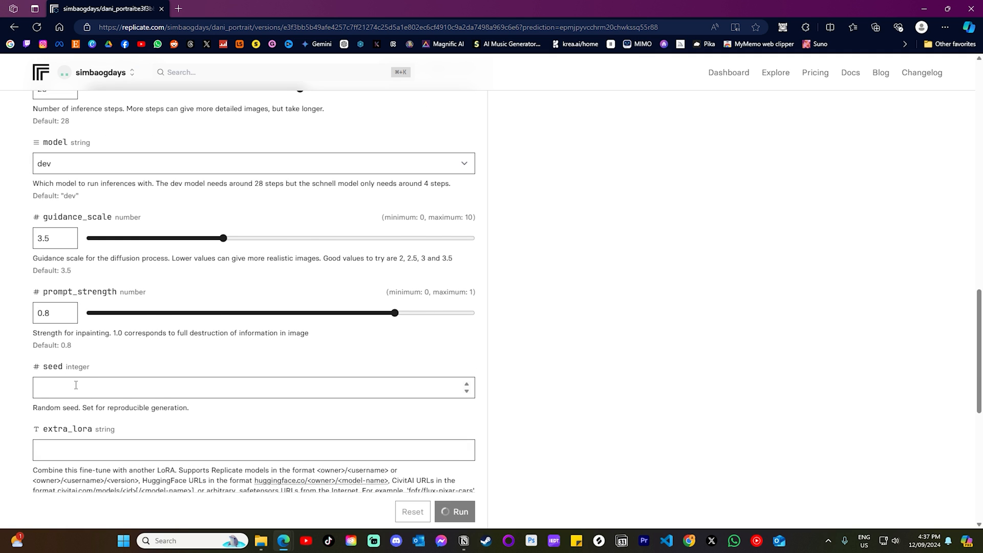
{"action": "left_click", "coordinate": [453, 511]}
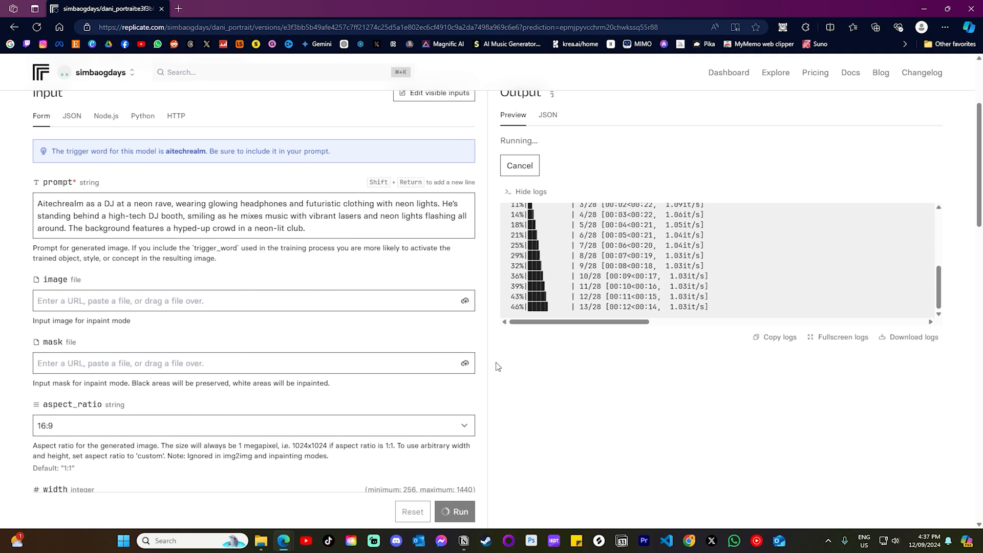
{"action": "scroll", "scroll_direction": "up", "scroll_amount": 3}
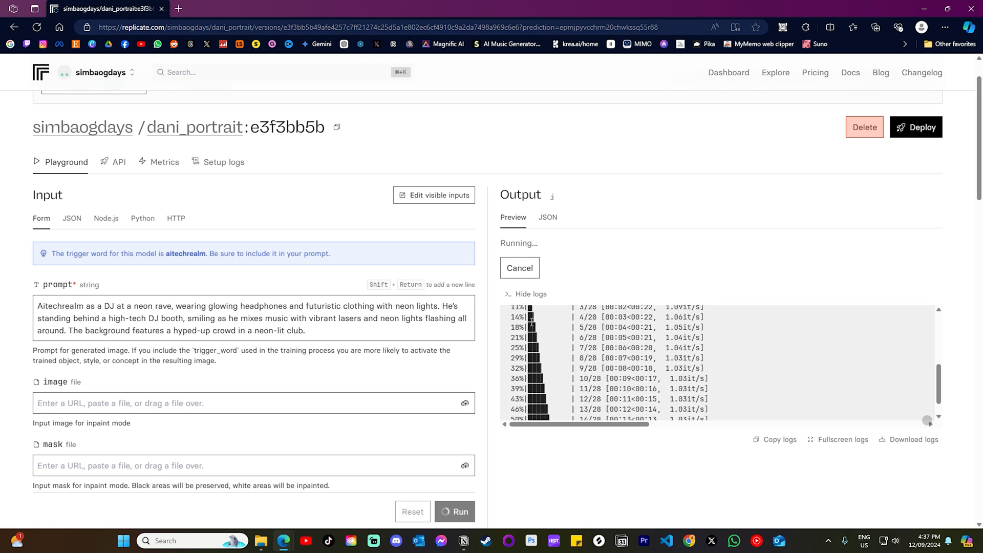
{"action": "scroll", "scroll_direction": "down", "scroll_amount": 3}
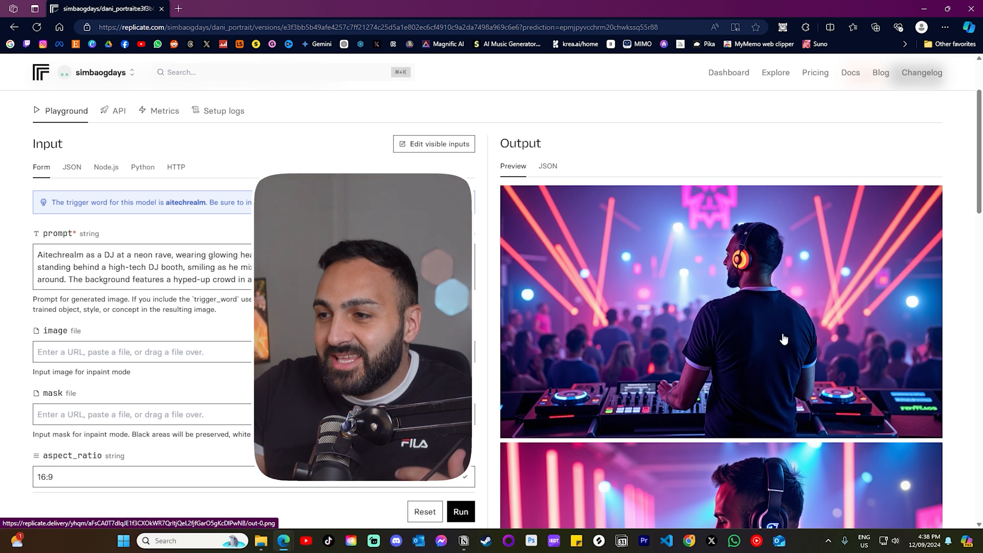
{"action": "scroll", "scroll_direction": "down", "scroll_amount": 3}
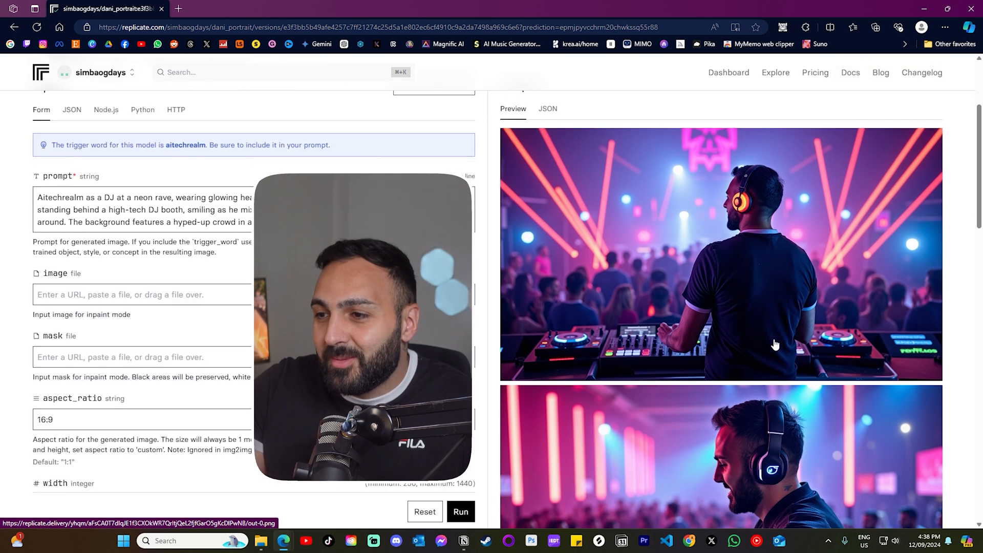
{"action": "scroll", "scroll_direction": "down", "scroll_amount": 3}
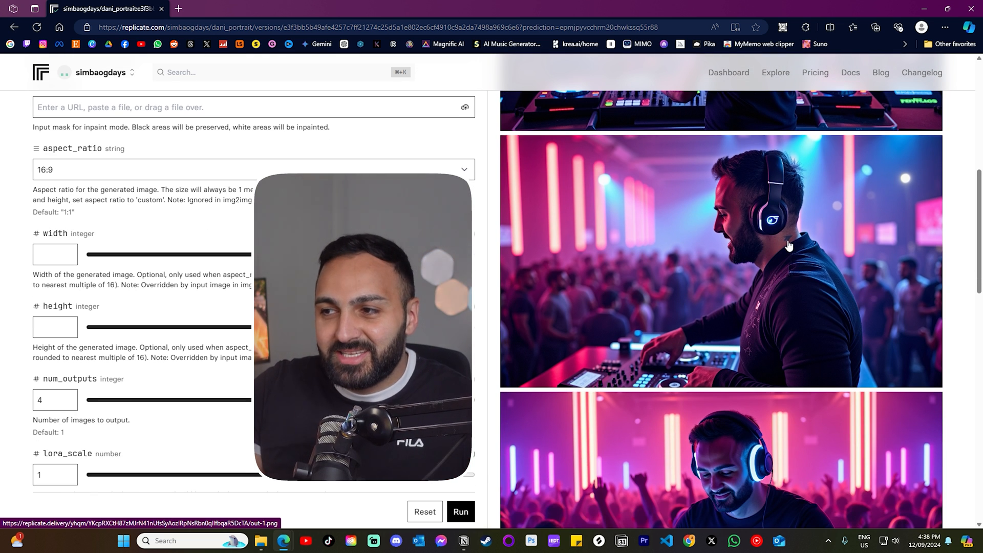
{"action": "mouse_move", "coordinate": [794, 237]}
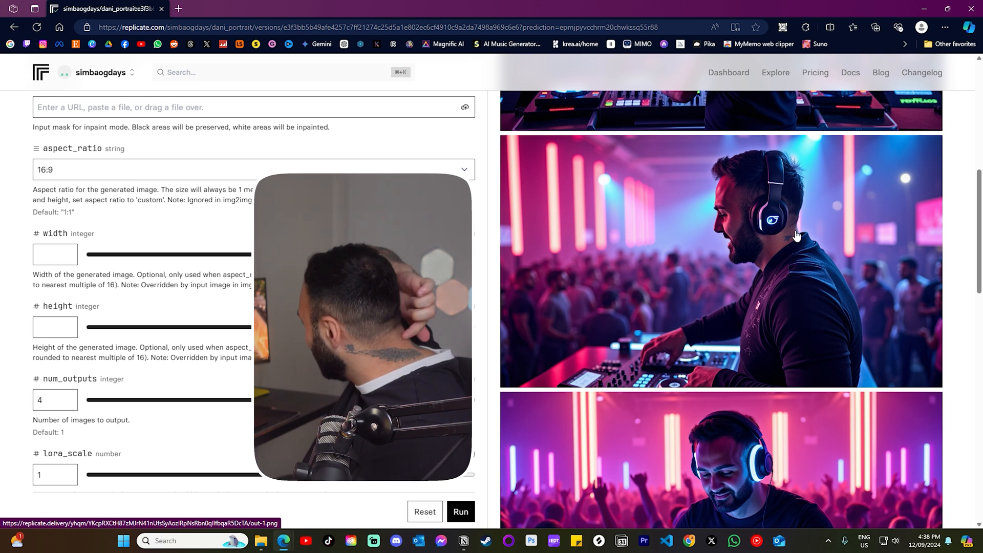
{"action": "scroll", "scroll_direction": "up", "scroll_amount": 3}
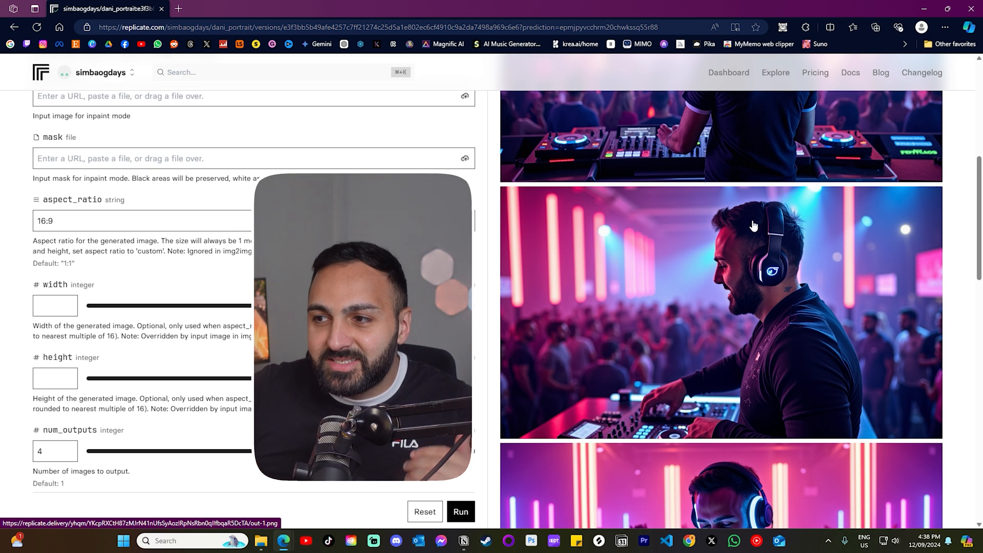
{"action": "mouse_move", "coordinate": [736, 398]}
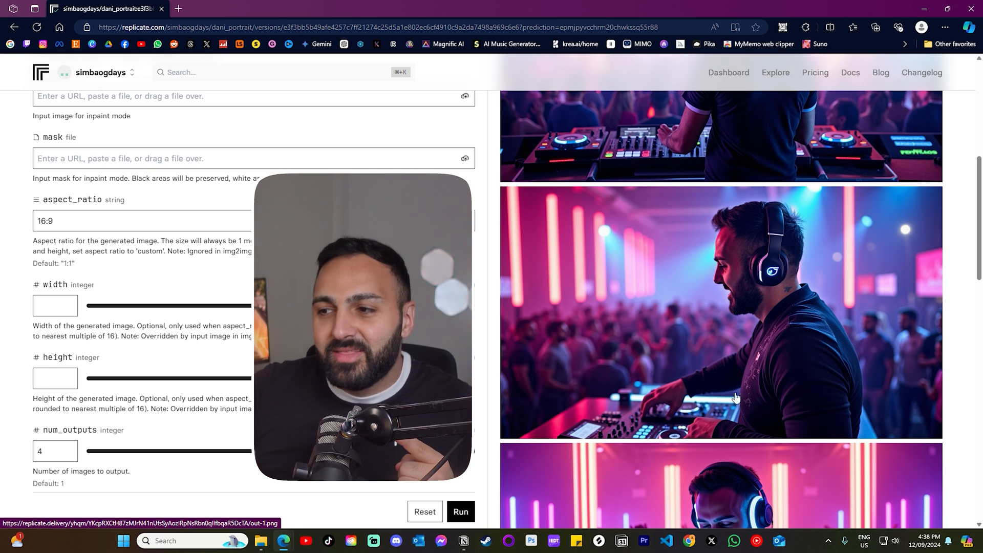
{"action": "scroll", "scroll_direction": "down", "scroll_amount": 3}
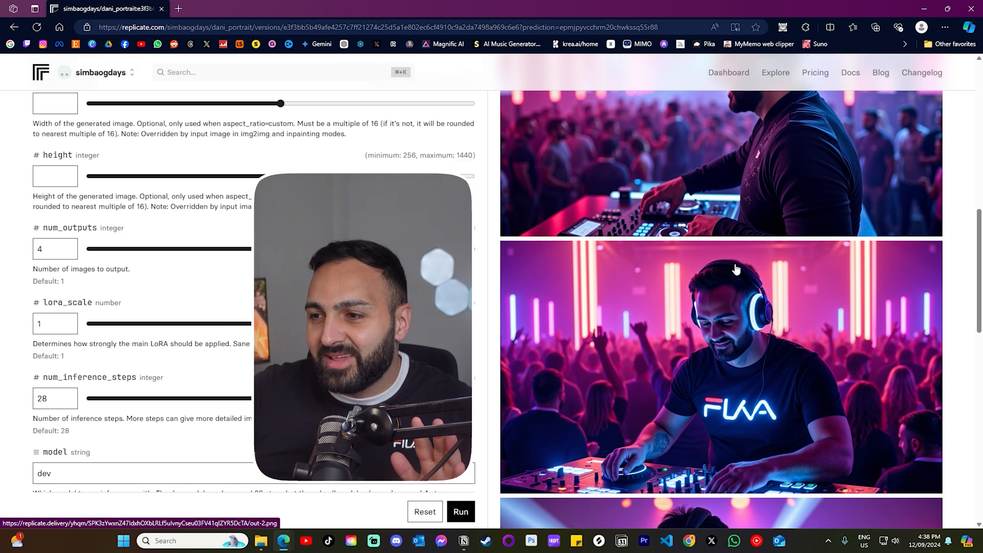
{"action": "scroll", "scroll_direction": "down", "scroll_amount": 3}
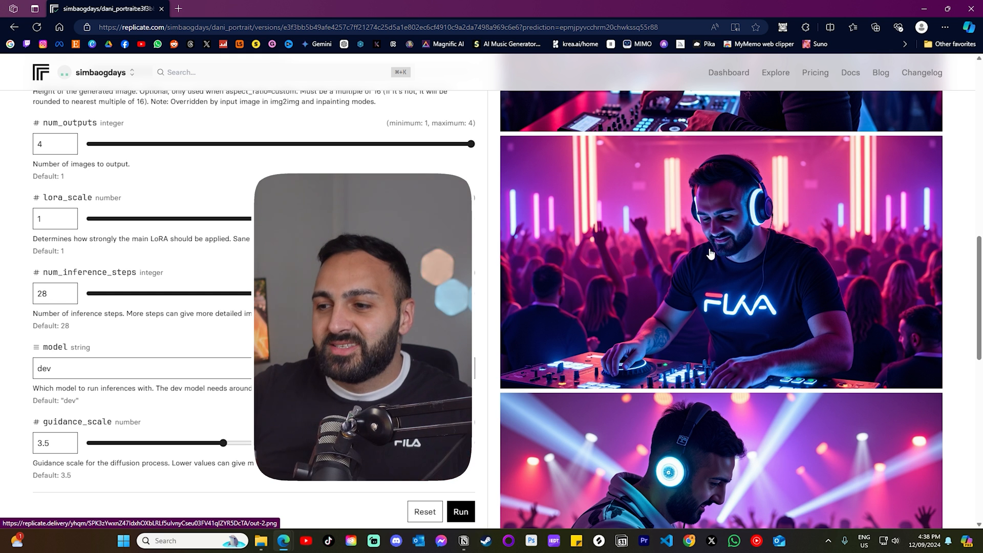
{"action": "scroll", "scroll_direction": "down", "scroll_amount": 3}
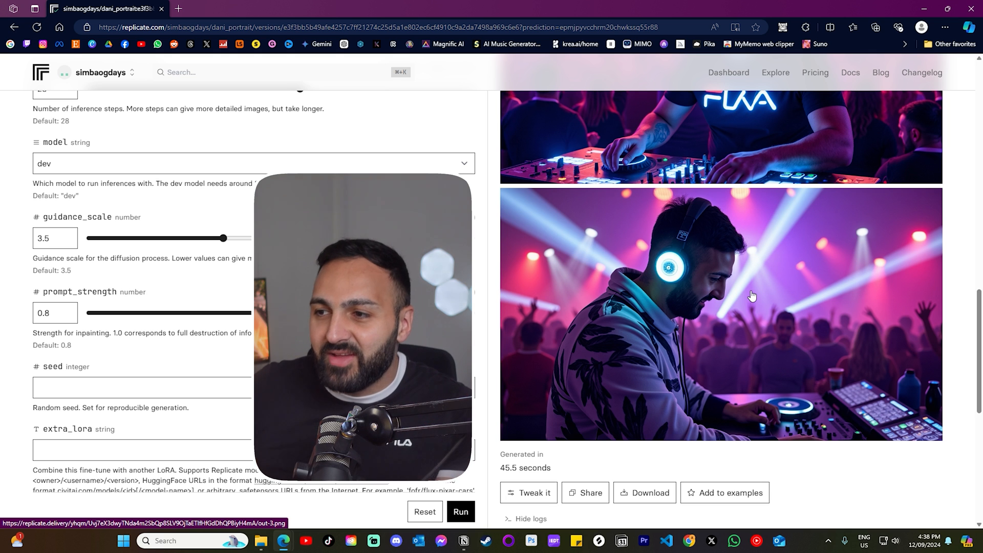
{"action": "scroll", "scroll_direction": "up", "scroll_amount": 3}
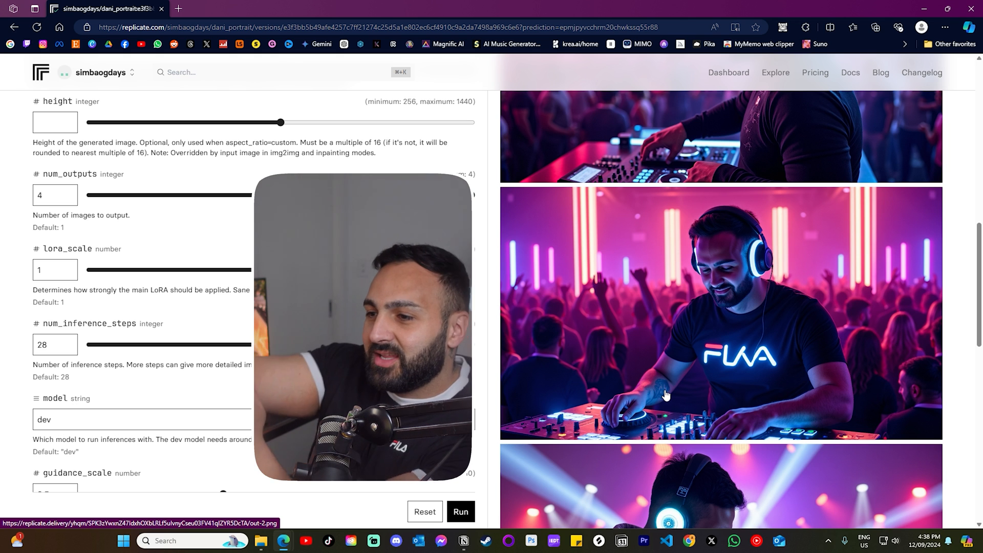
{"action": "scroll", "scroll_direction": "up", "scroll_amount": 3}
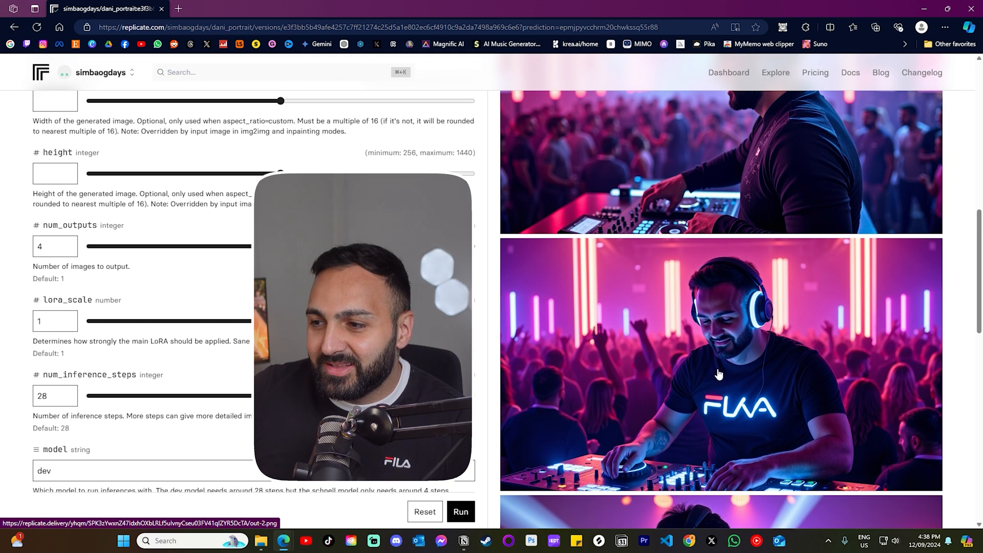
{"action": "scroll", "scroll_direction": "up", "scroll_amount": 3}
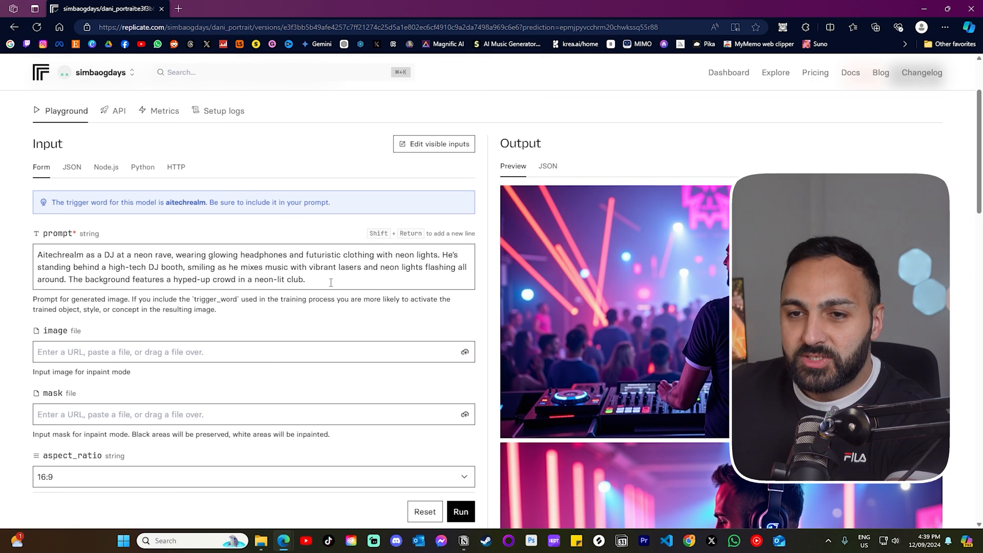
Replace the prompt with 'Aitechrealm as a pizza delivery guy wearing rollerblades...' and run it
{"action": "type", "text": "Aitechrealm as a pizza delivery guy wearing rollerblades, smiling and holding a stack of pizza boxes while speeding through a futuristic city. The background shows tall buildings with neon signs and flying cars, with pizza slices flying out of the boxes as he zooms by."}
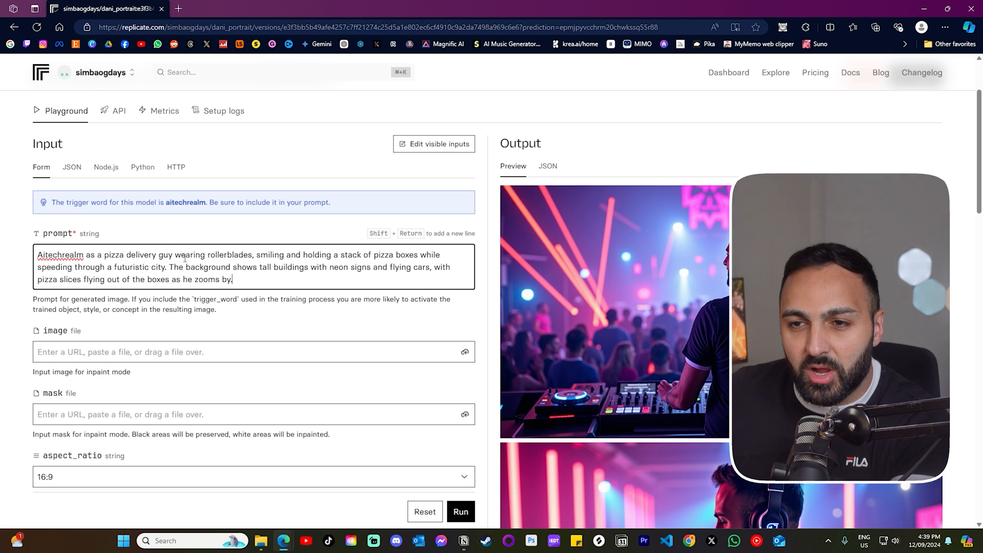
{"action": "left_click", "coordinate": [460, 512]}
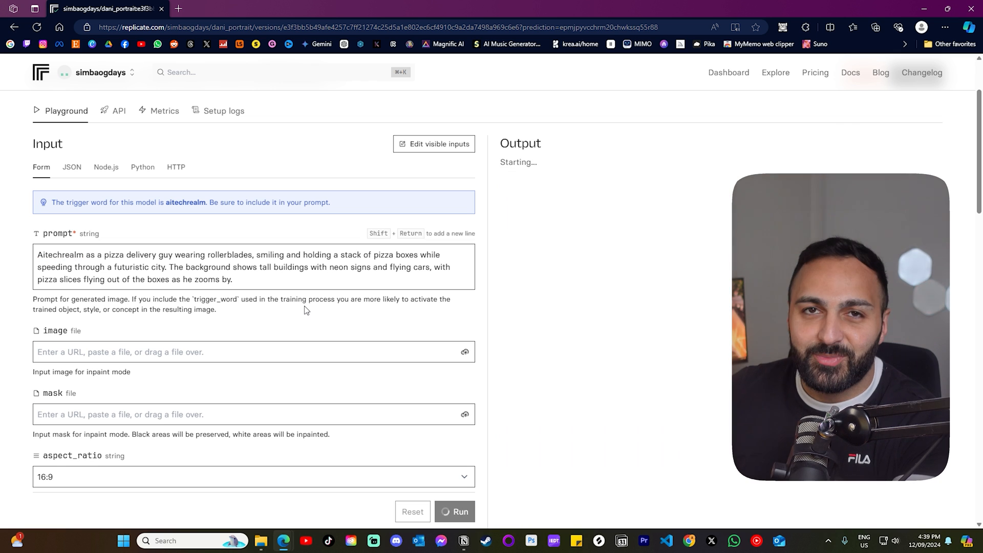
{"action": "left_click", "coordinate": [460, 512]}
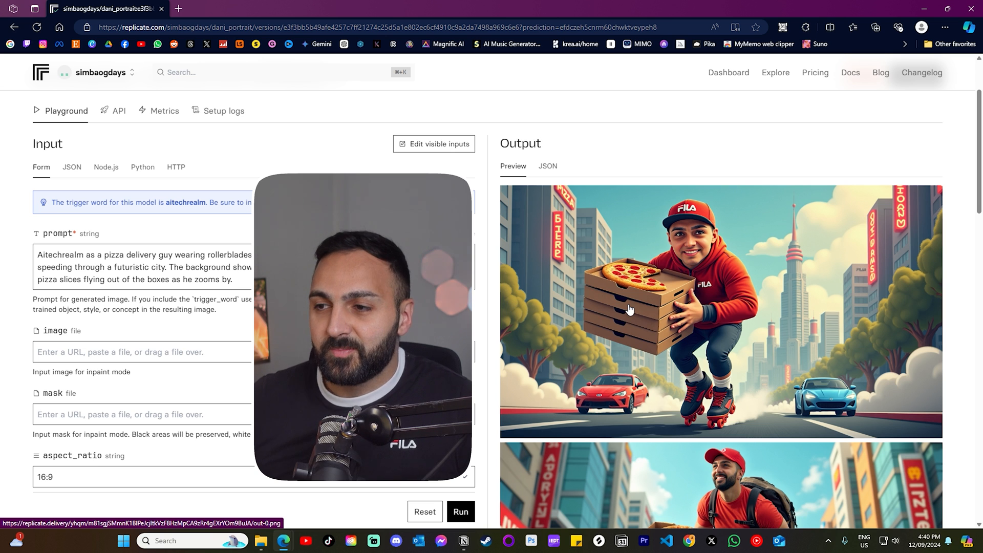
Scroll through the four generated rollerblading pizza-courier images
{"action": "scroll", "scroll_direction": "down", "scroll_amount": 3}
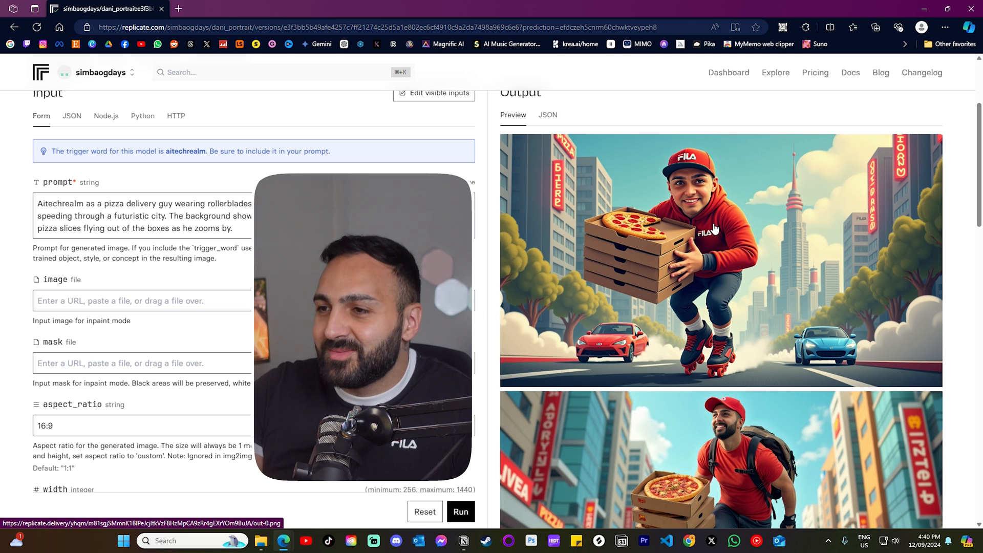
{"action": "scroll", "scroll_direction": "down", "scroll_amount": 3}
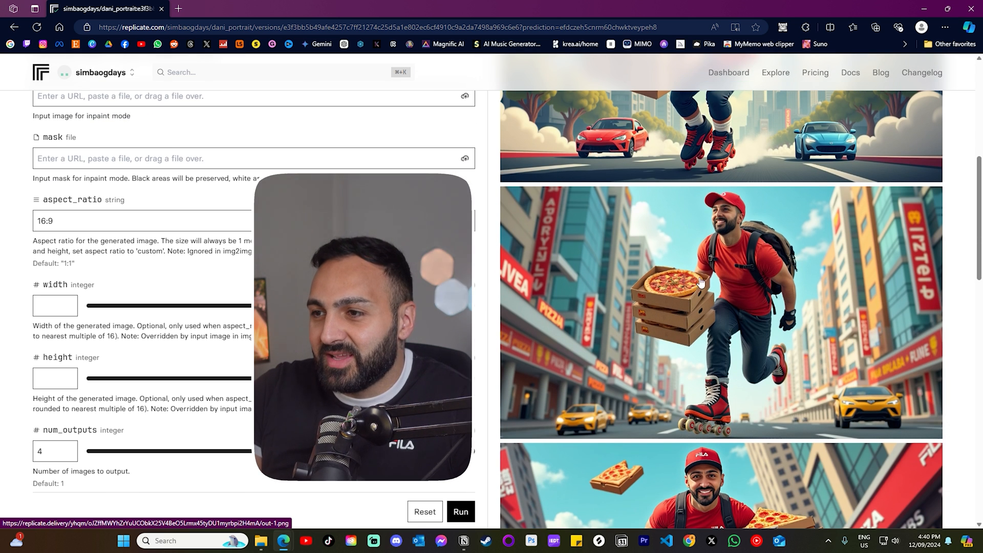
{"action": "scroll", "scroll_direction": "down", "scroll_amount": 3}
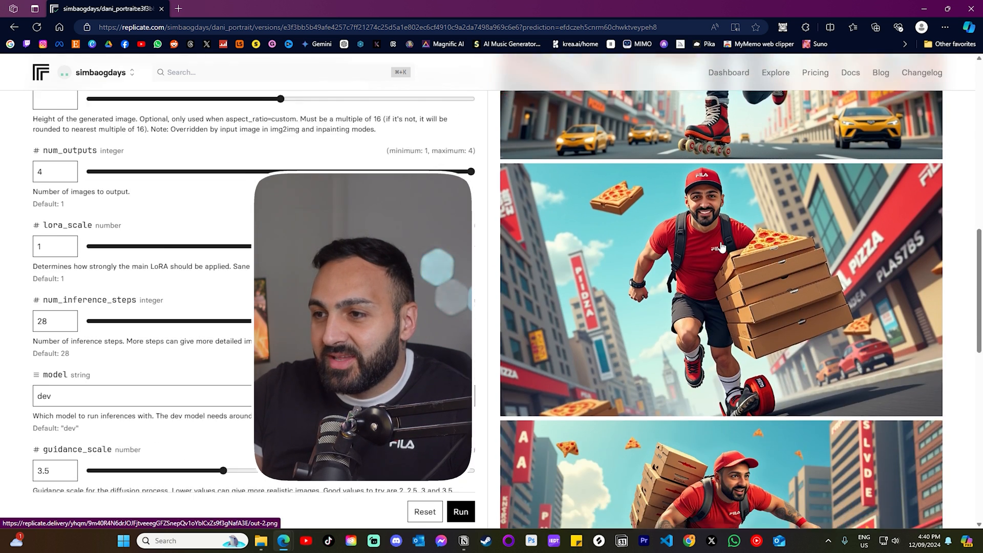
{"action": "scroll", "scroll_direction": "down", "scroll_amount": 3}
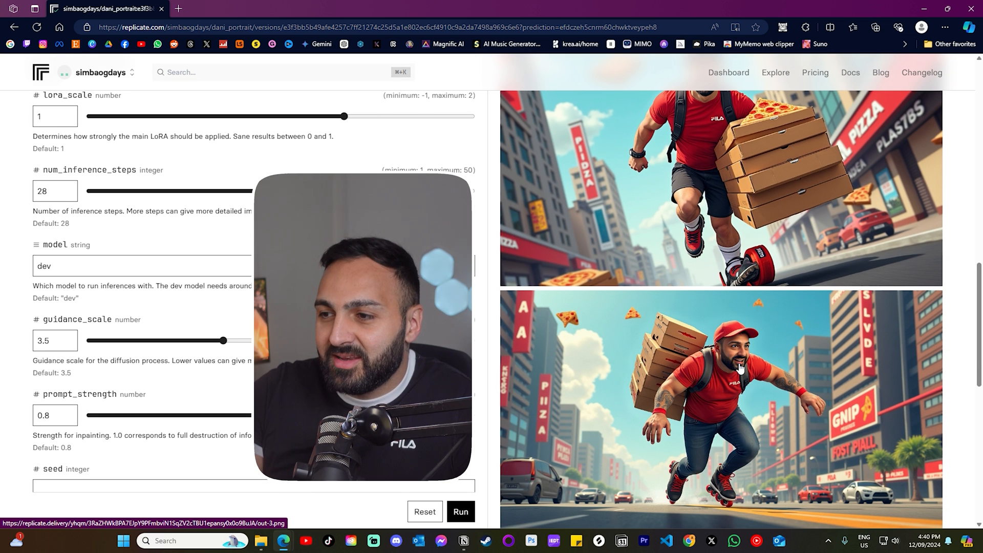